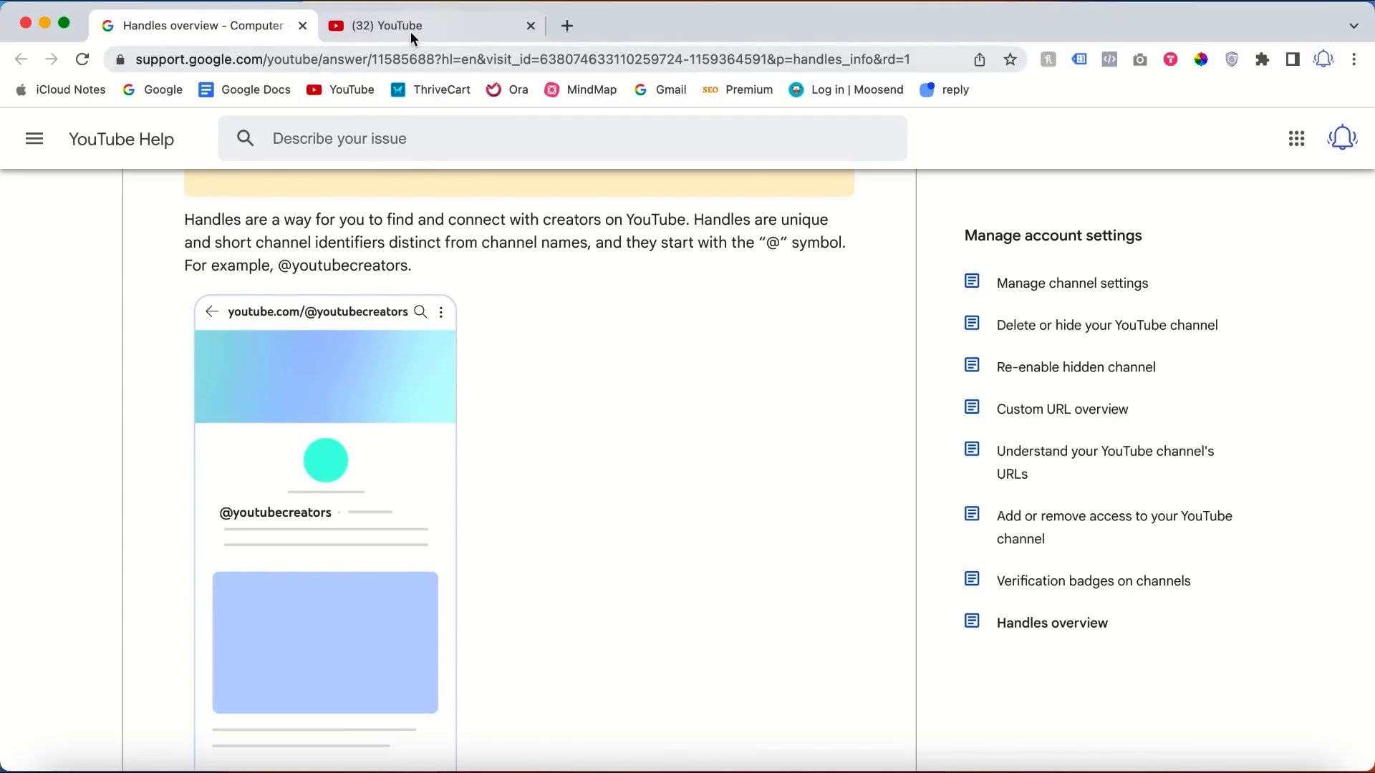
- Go from the YouTube home page to the VidTechy channel page via the account menu
left_click(412, 26)
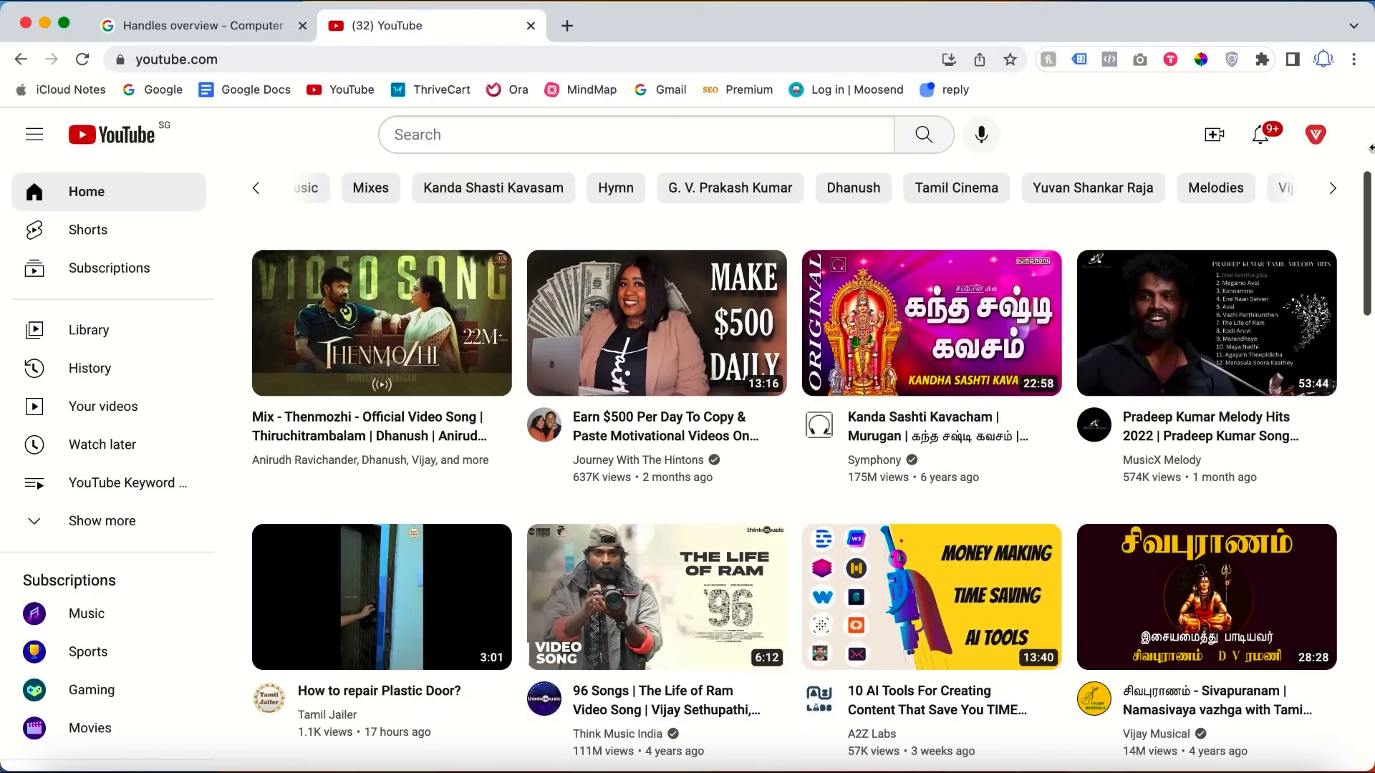
left_click(1315, 135)
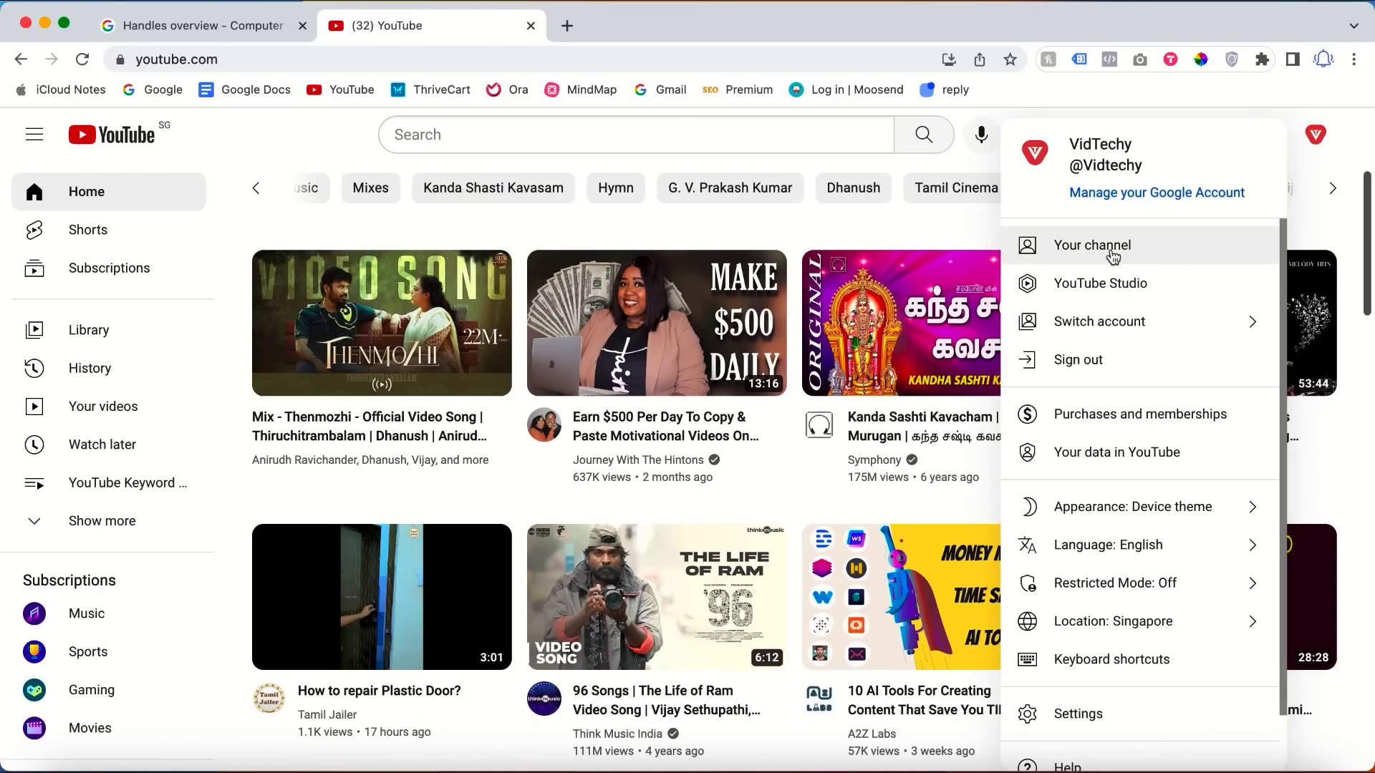
left_click(1091, 245)
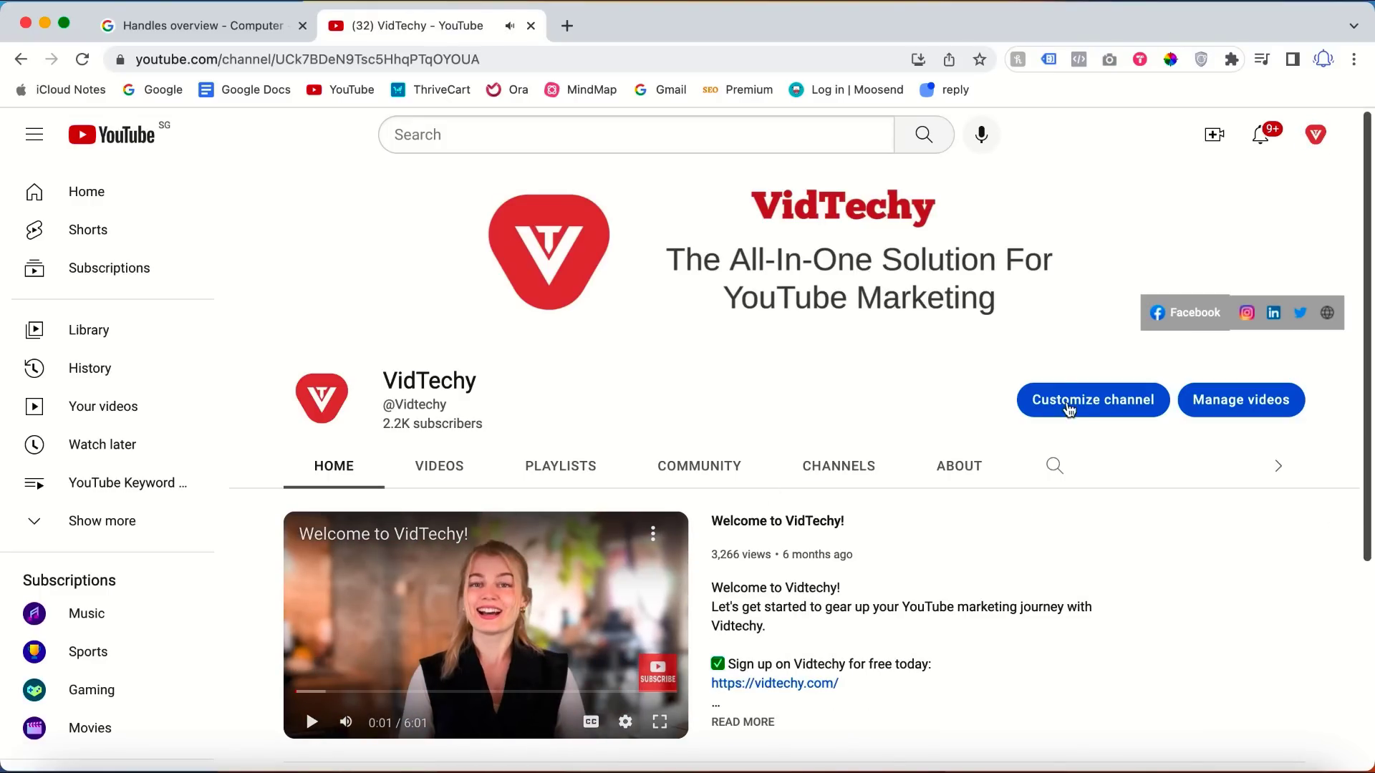
left_click(1091, 399)
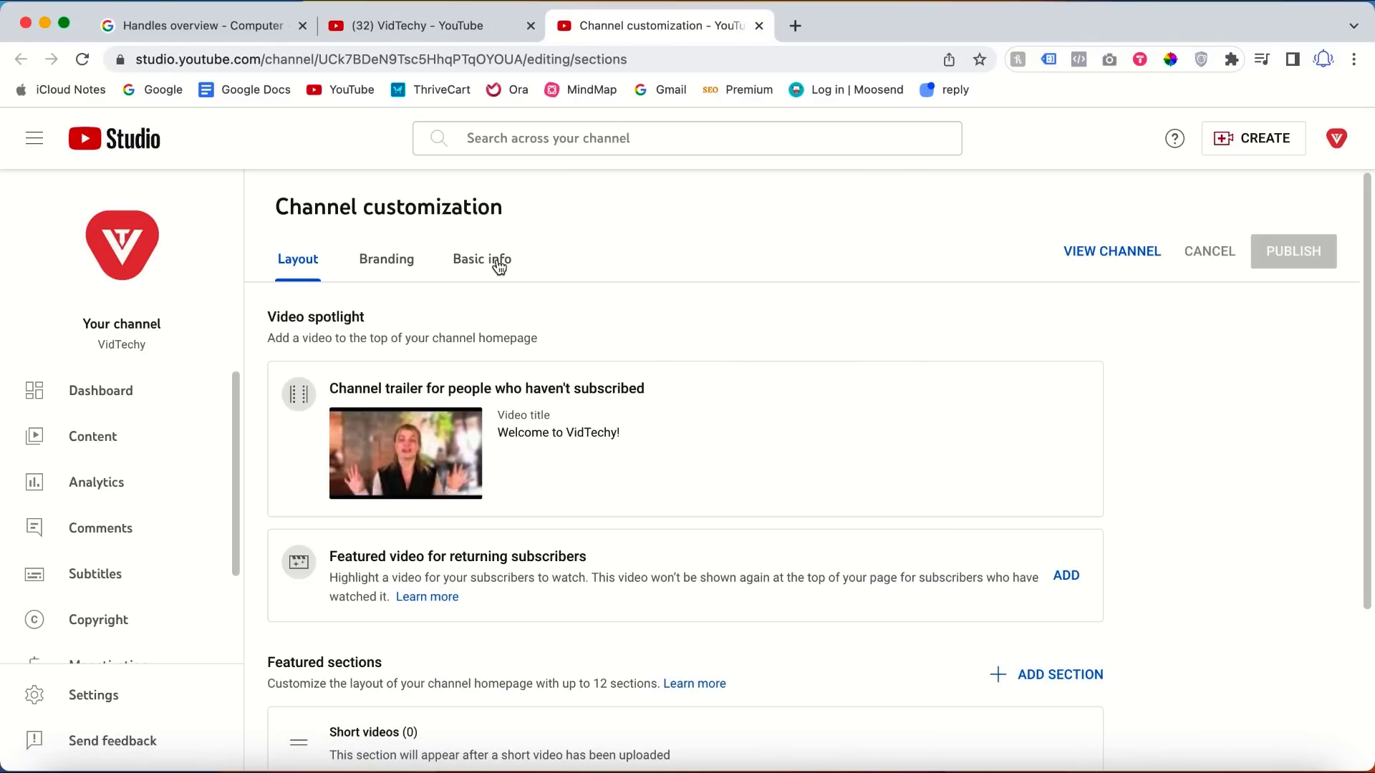
left_click(481, 258)
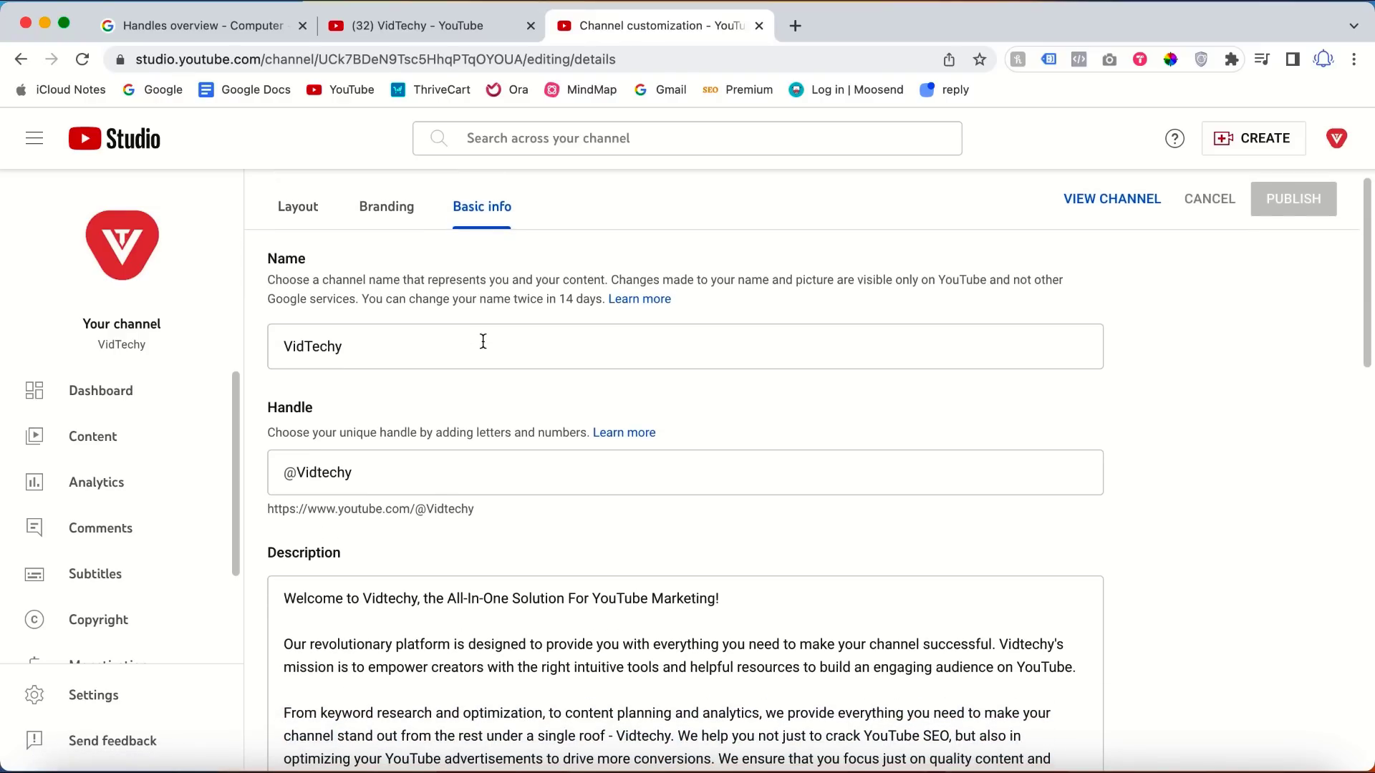
double_click(328, 472)
type("youtube.com")
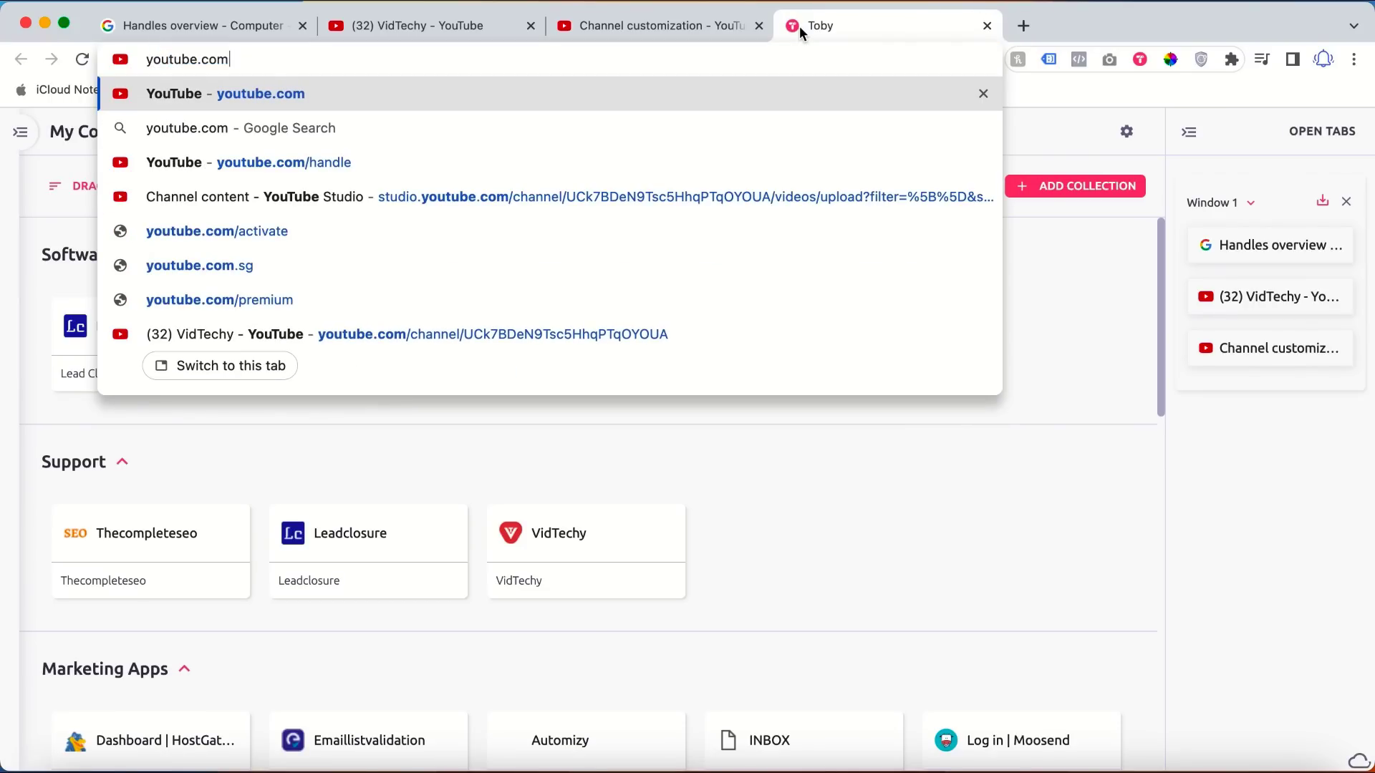
left_click(283, 162)
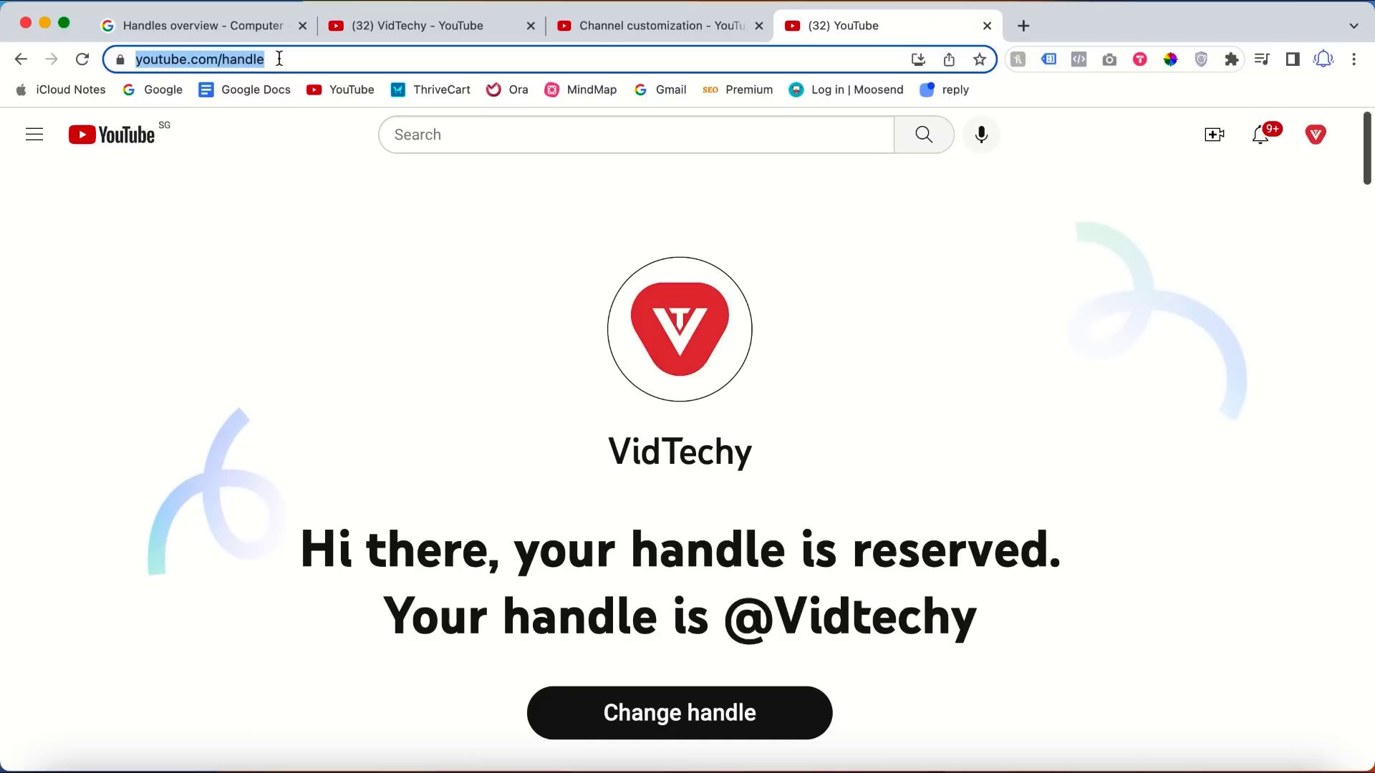
scroll("down", 3)
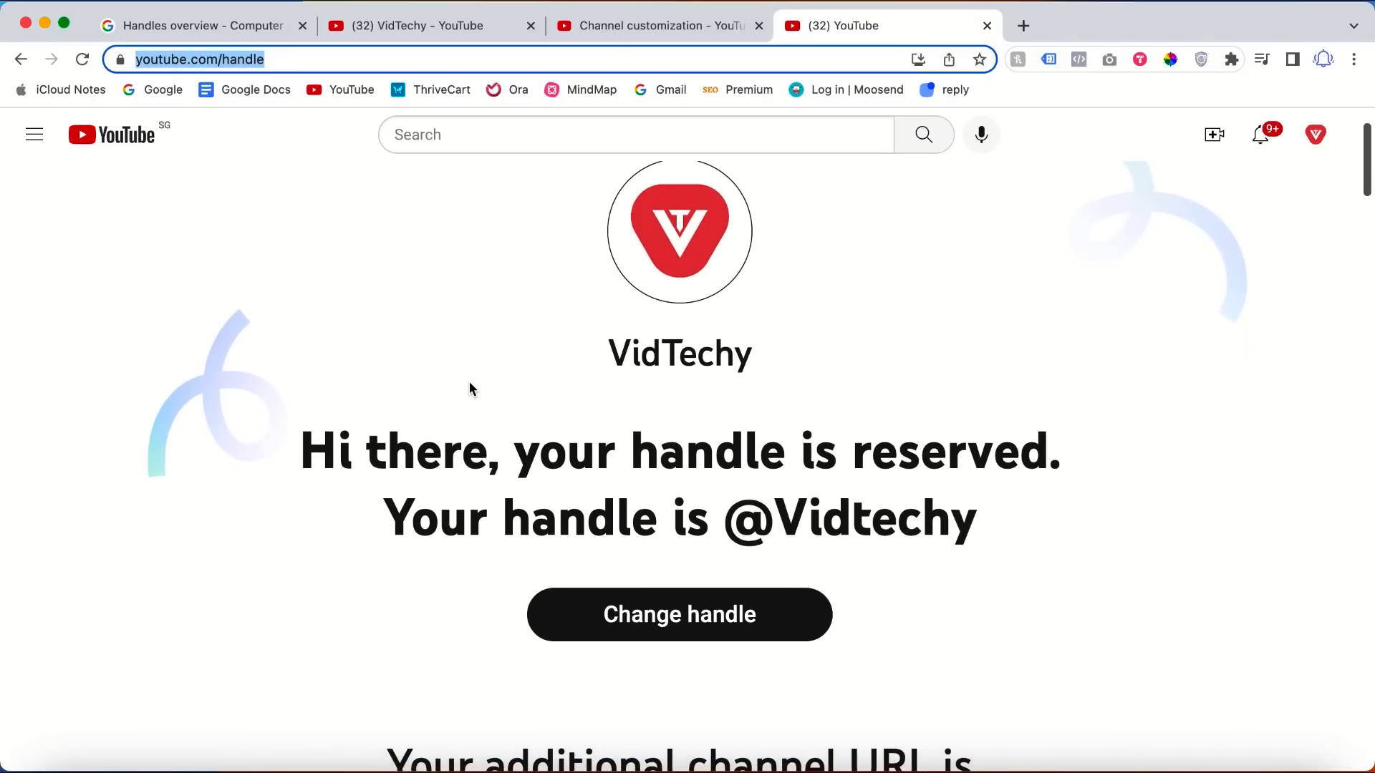
scroll("down", 3)
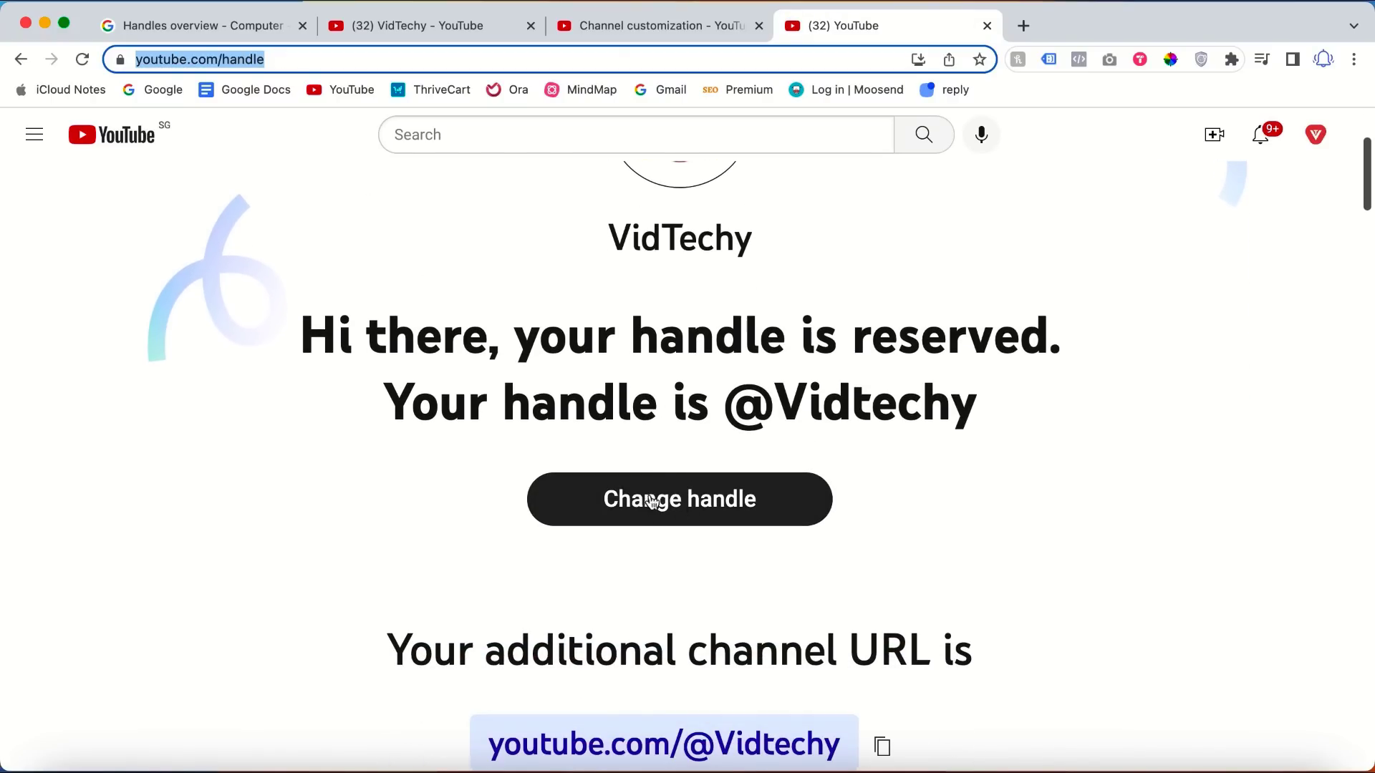
left_click(679, 499)
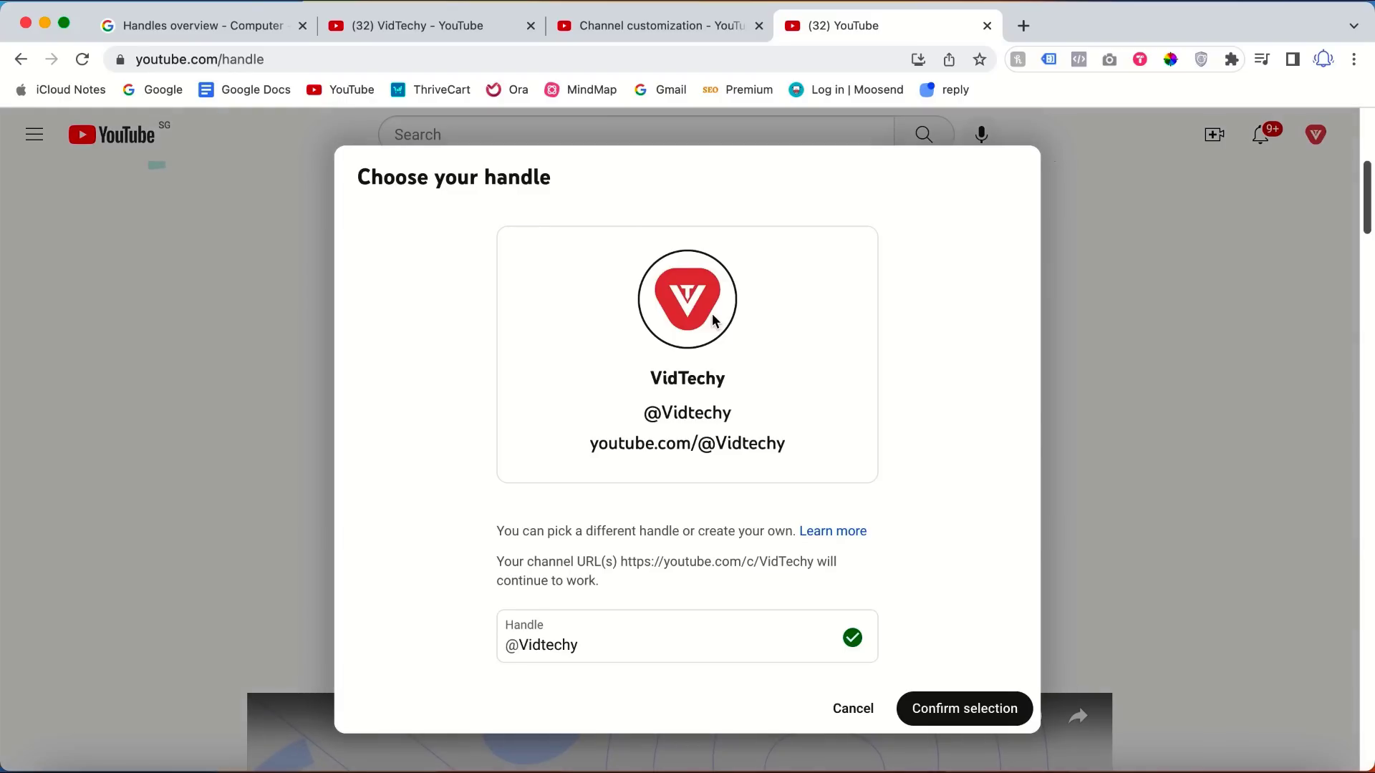
left_click(962, 708)
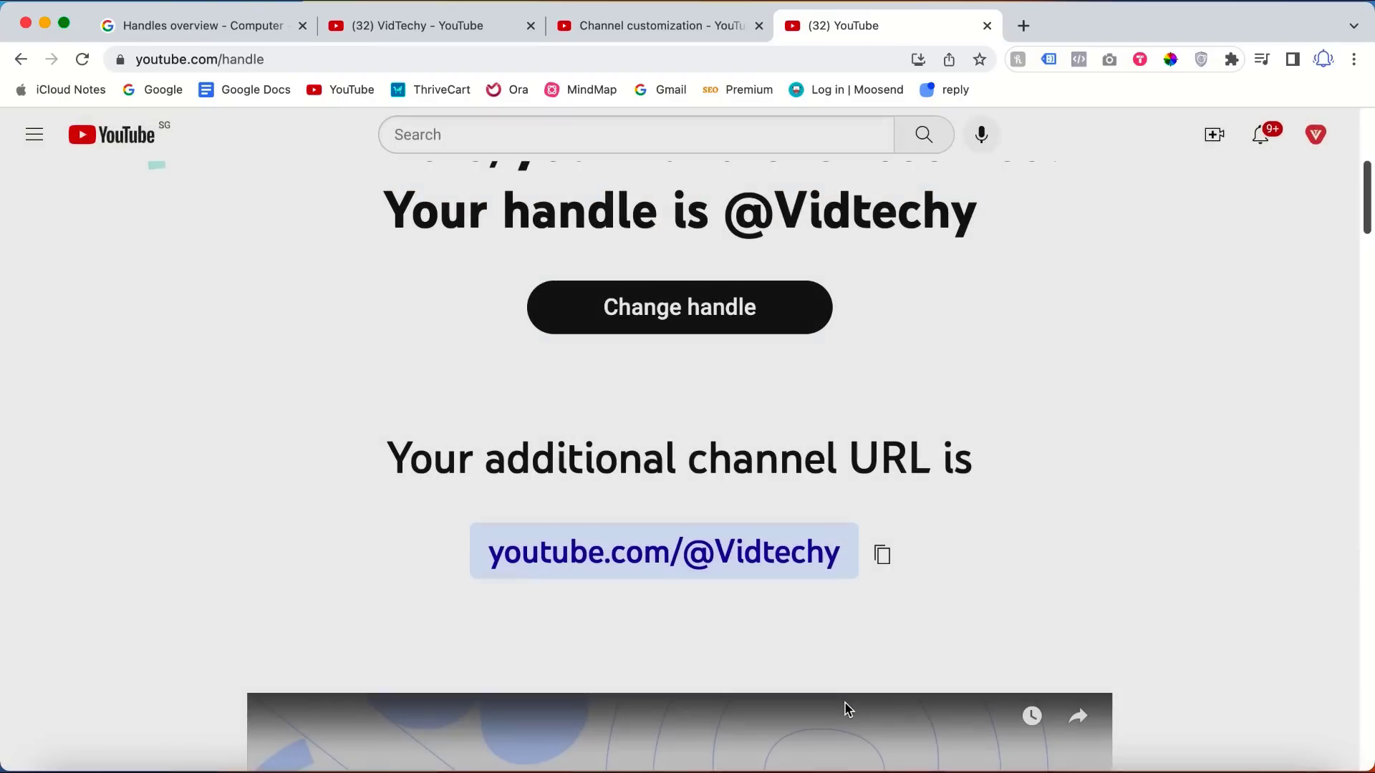
scroll("up", 3)
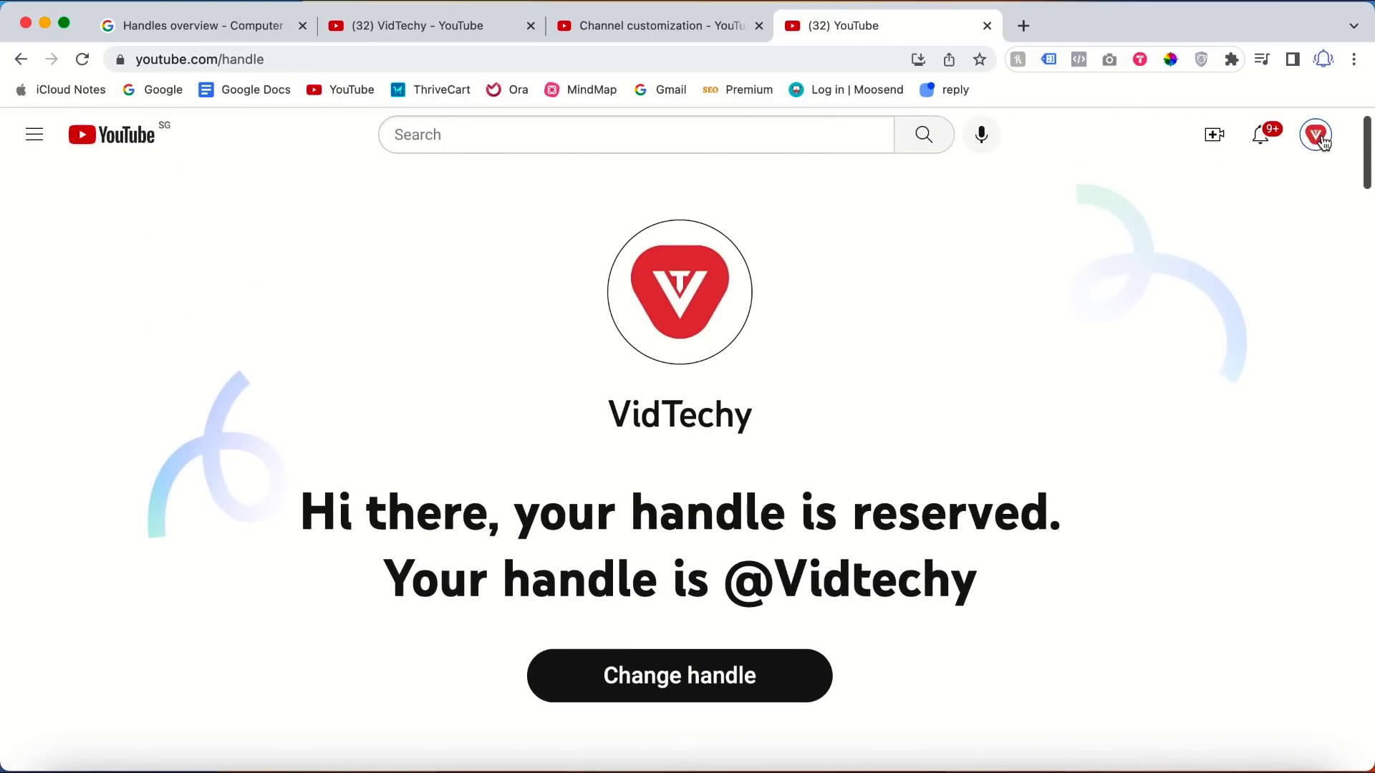
left_click(1314, 135)
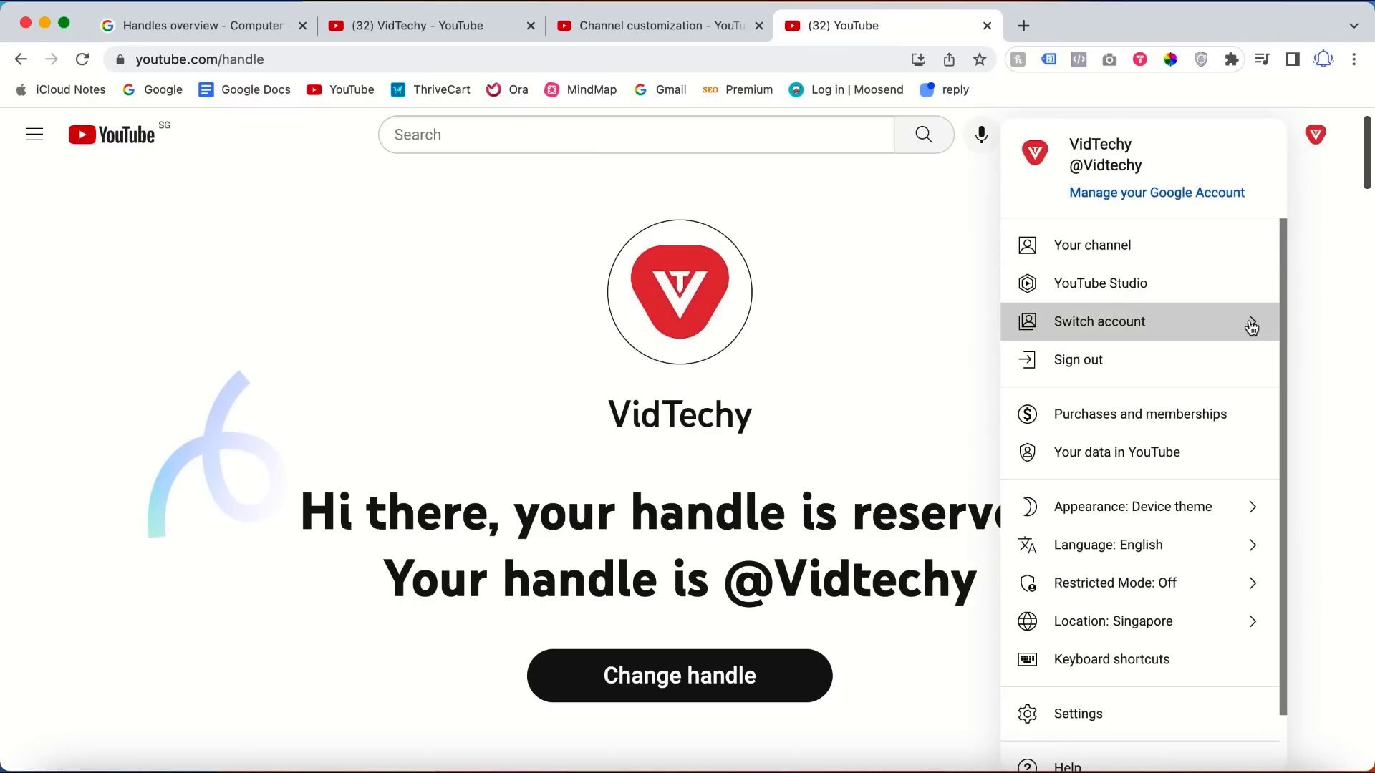
left_click(1098, 321)
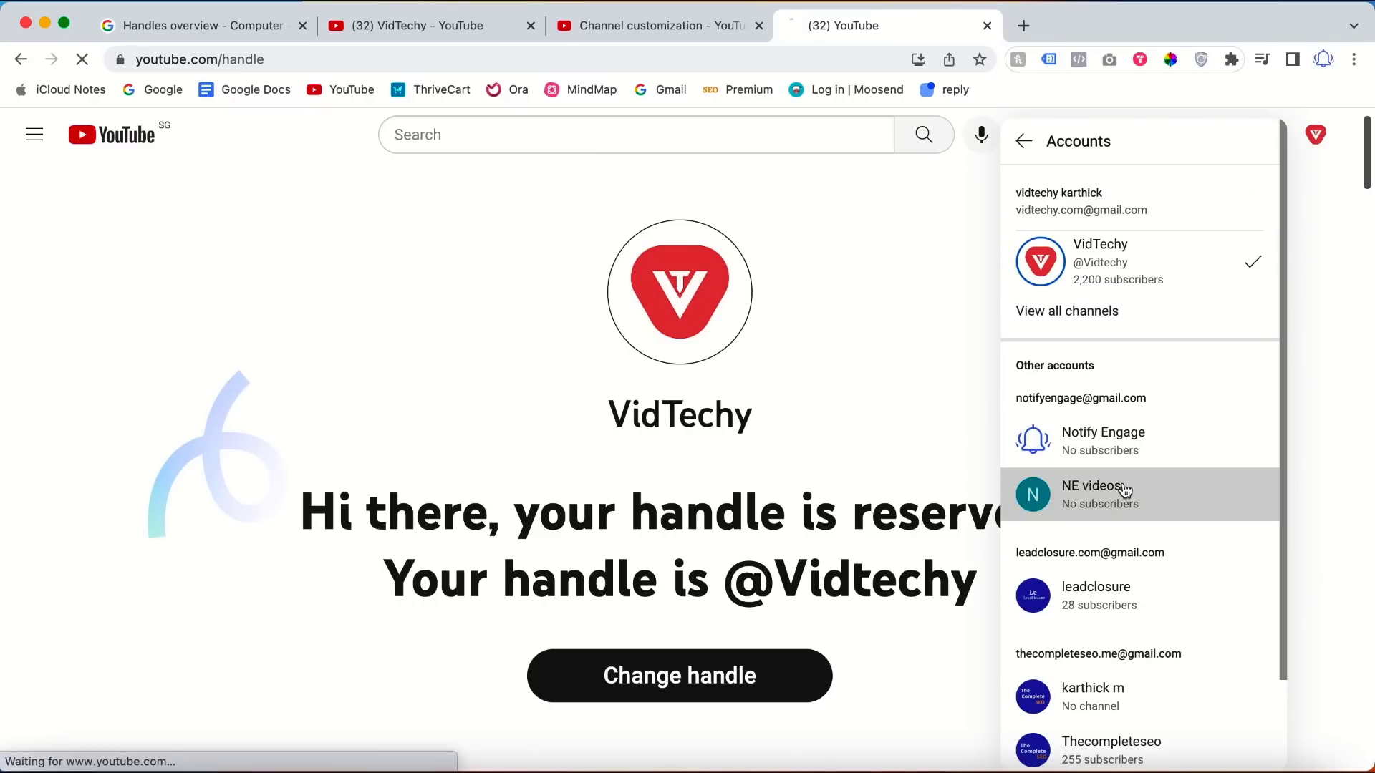
left_click(1101, 492)
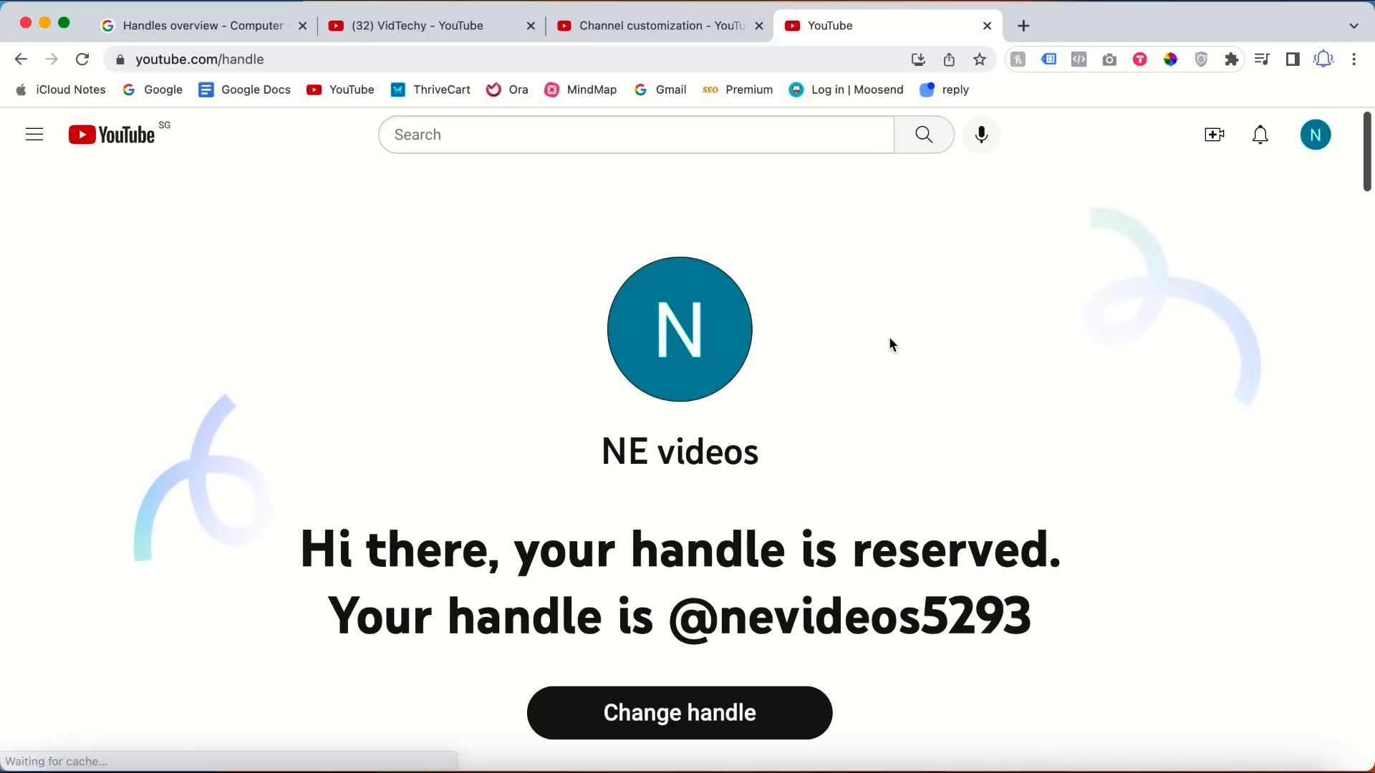
scroll("down", 3)
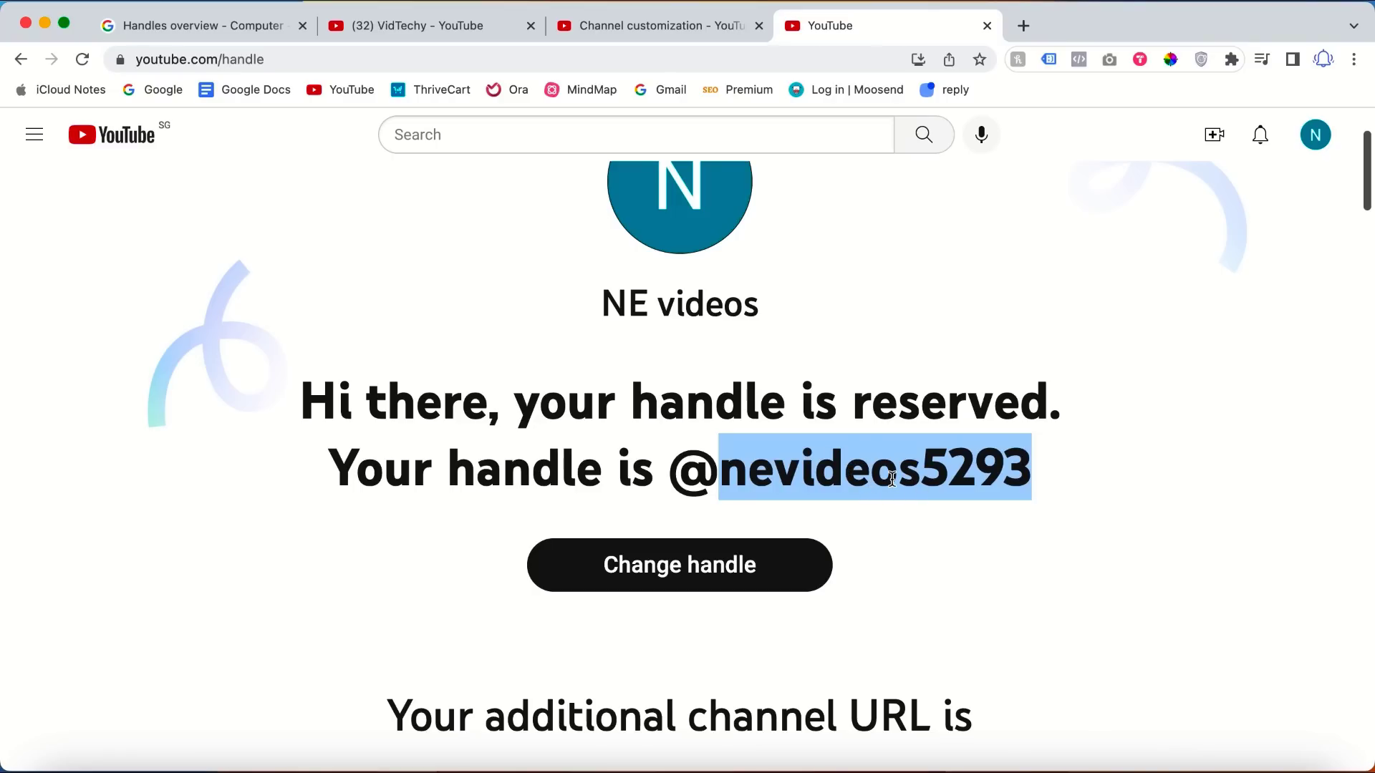
mouse_move(686, 571)
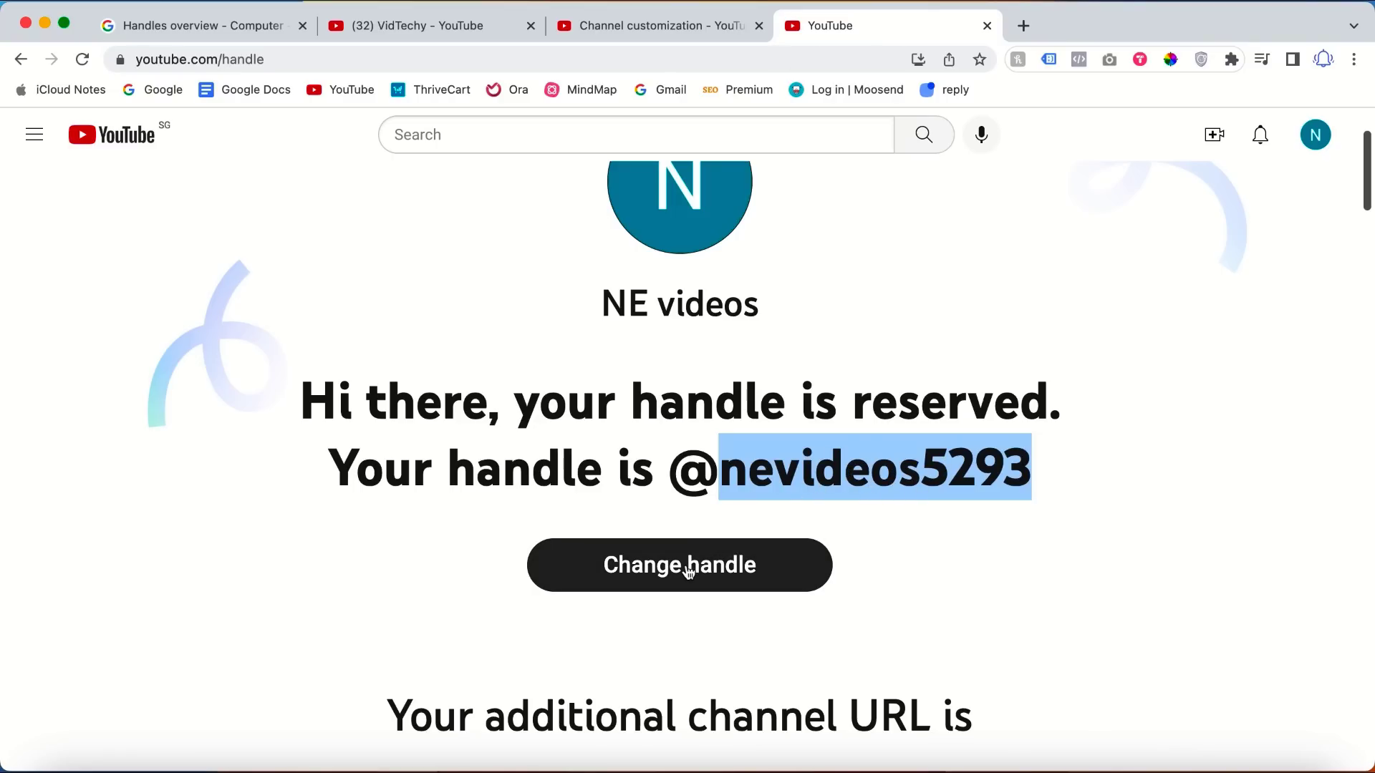
scroll("down", 3)
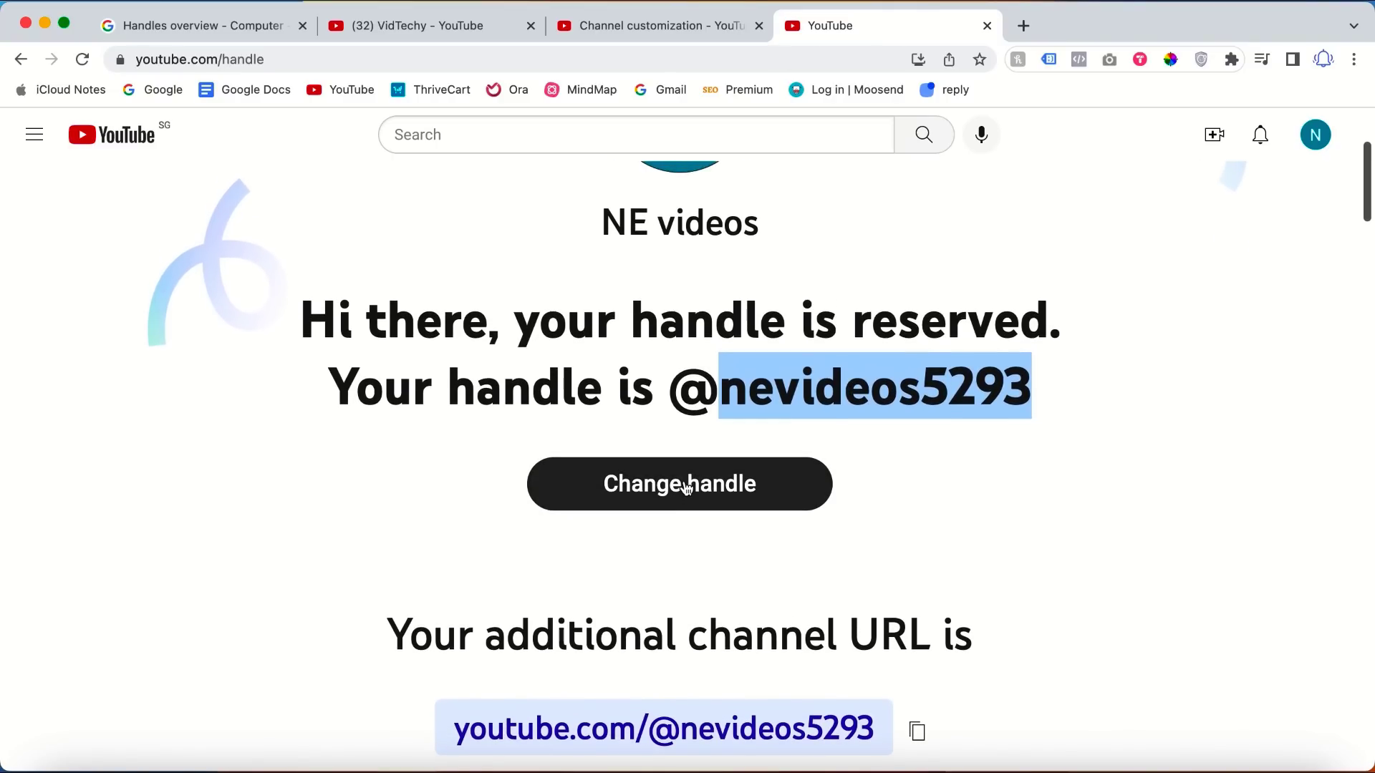
left_click(678, 483)
type("@nev")
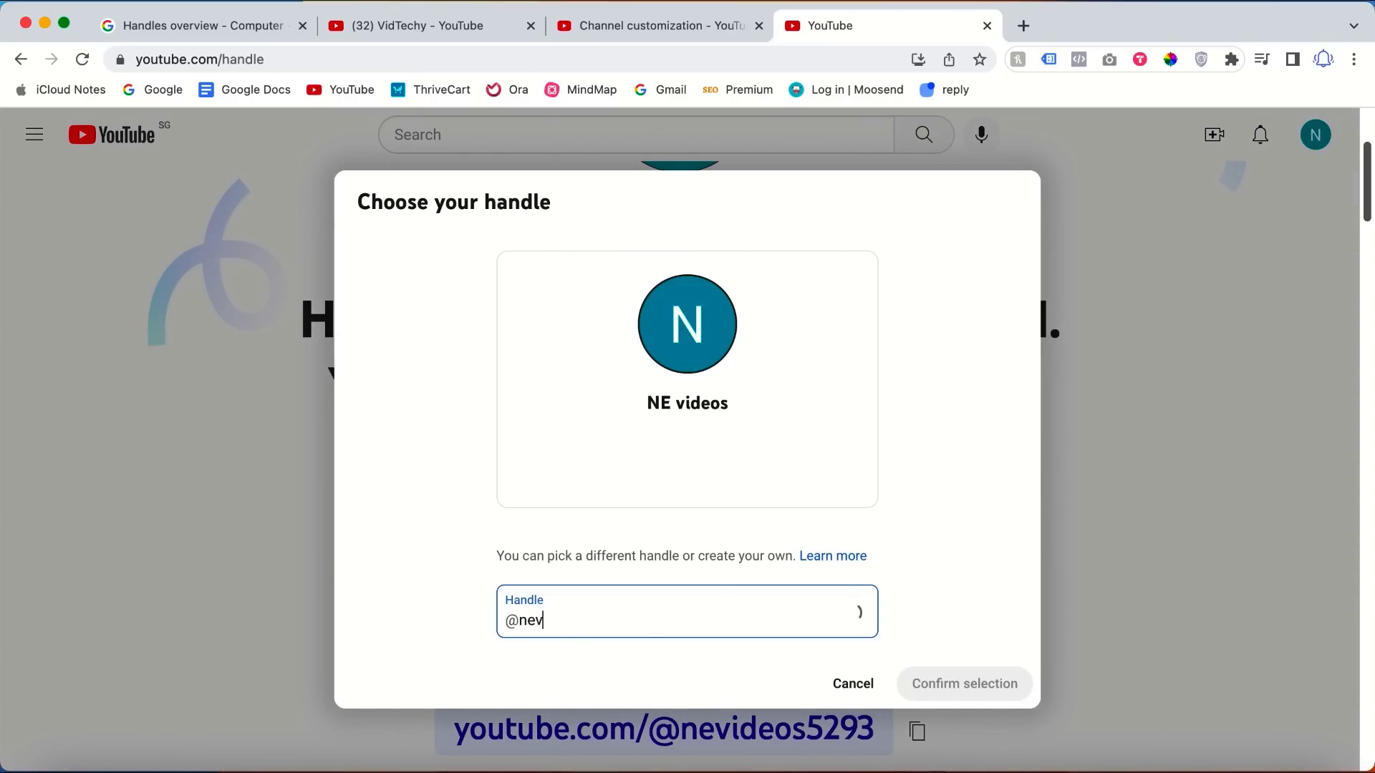
type("ideos")
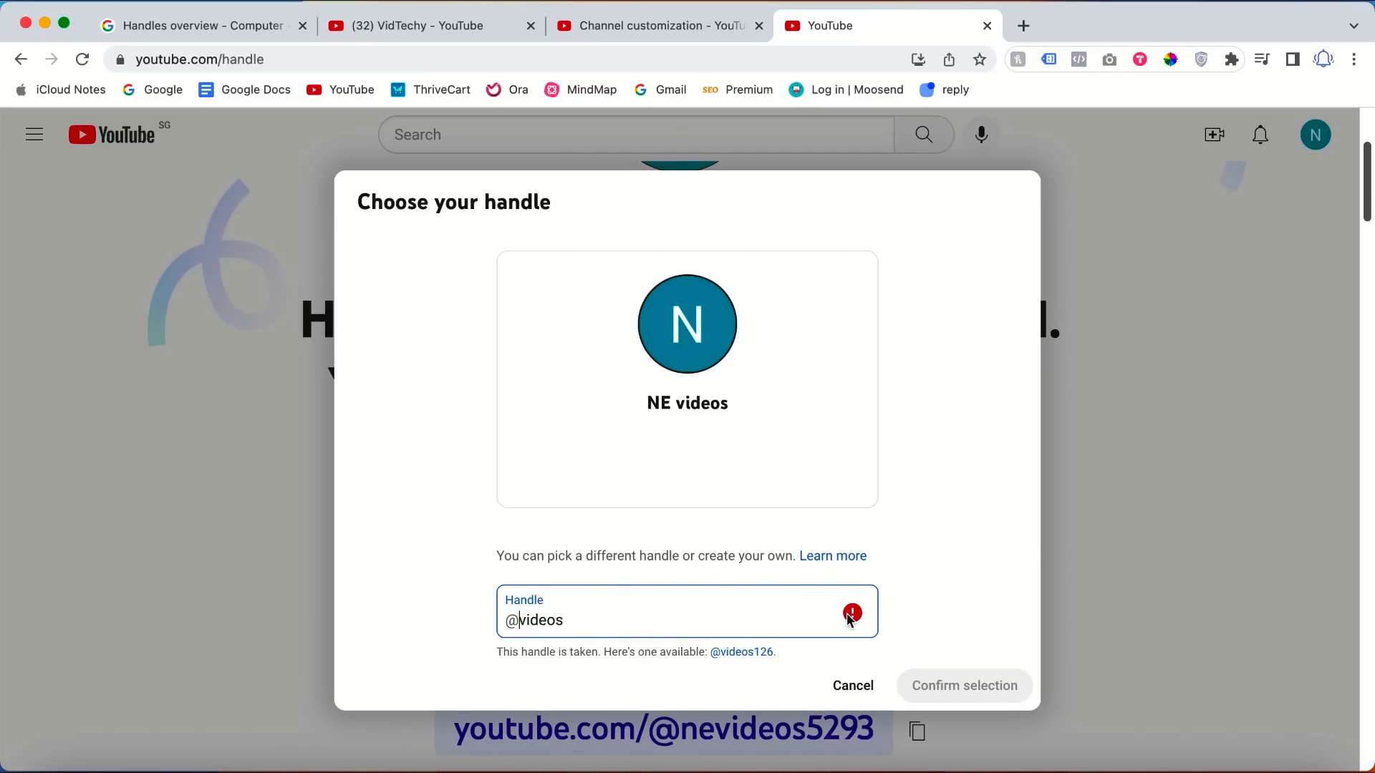
mouse_move(777, 613)
type("ne")
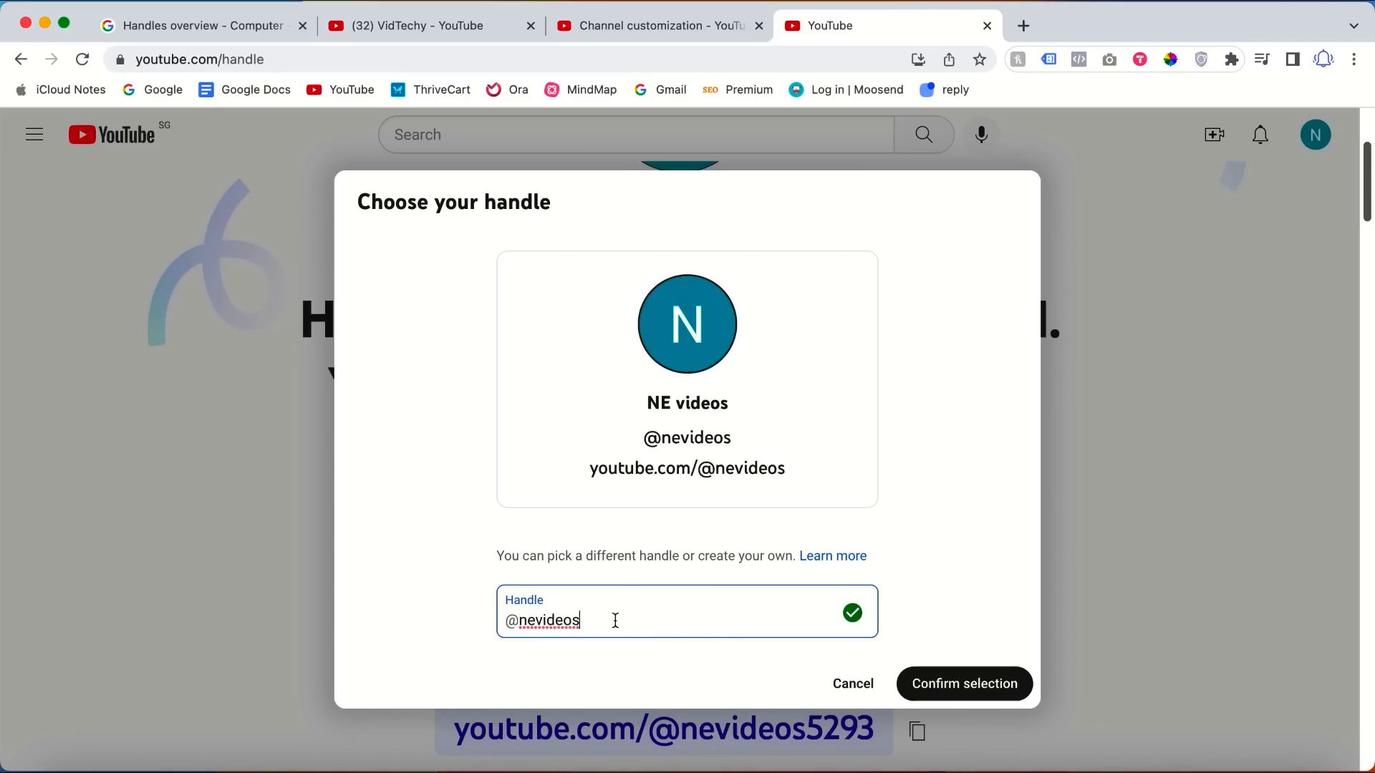
mouse_move(799, 611)
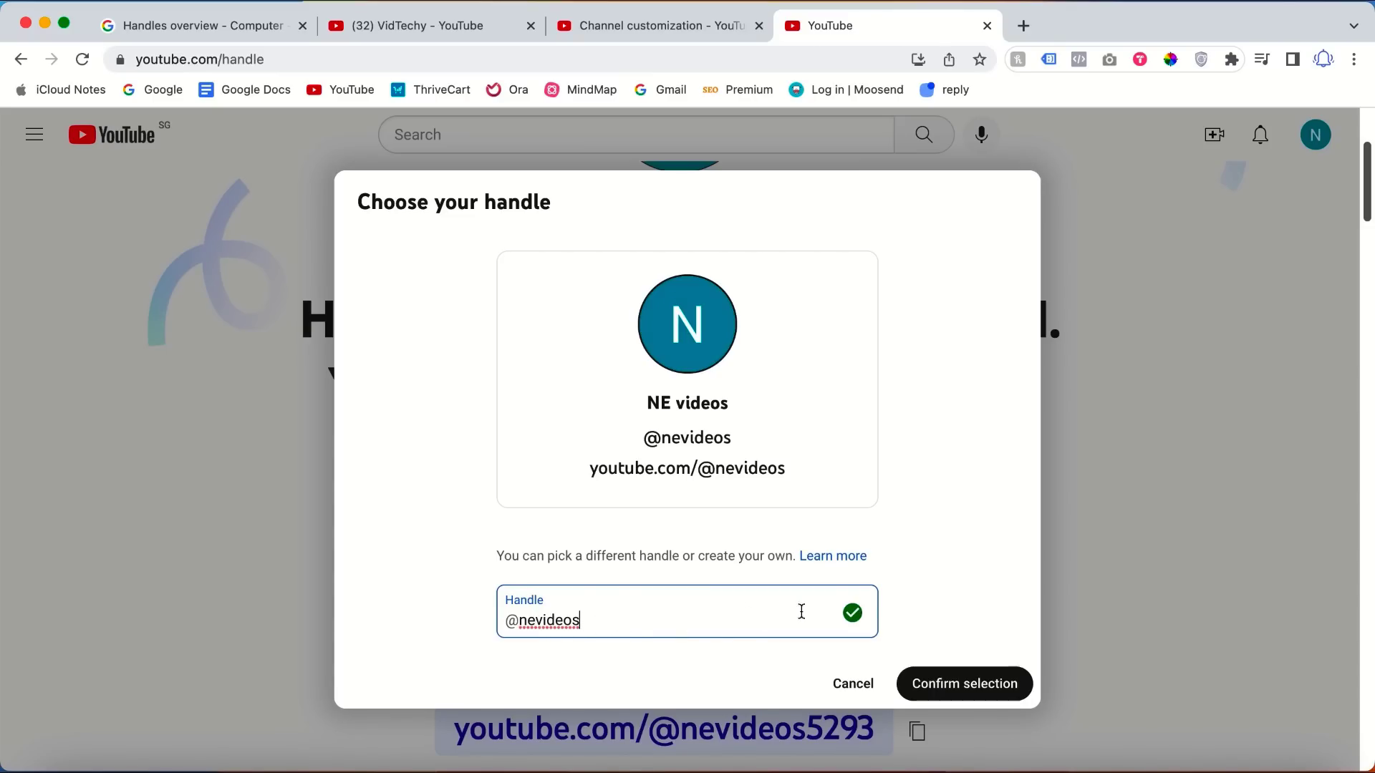
left_click(962, 684)
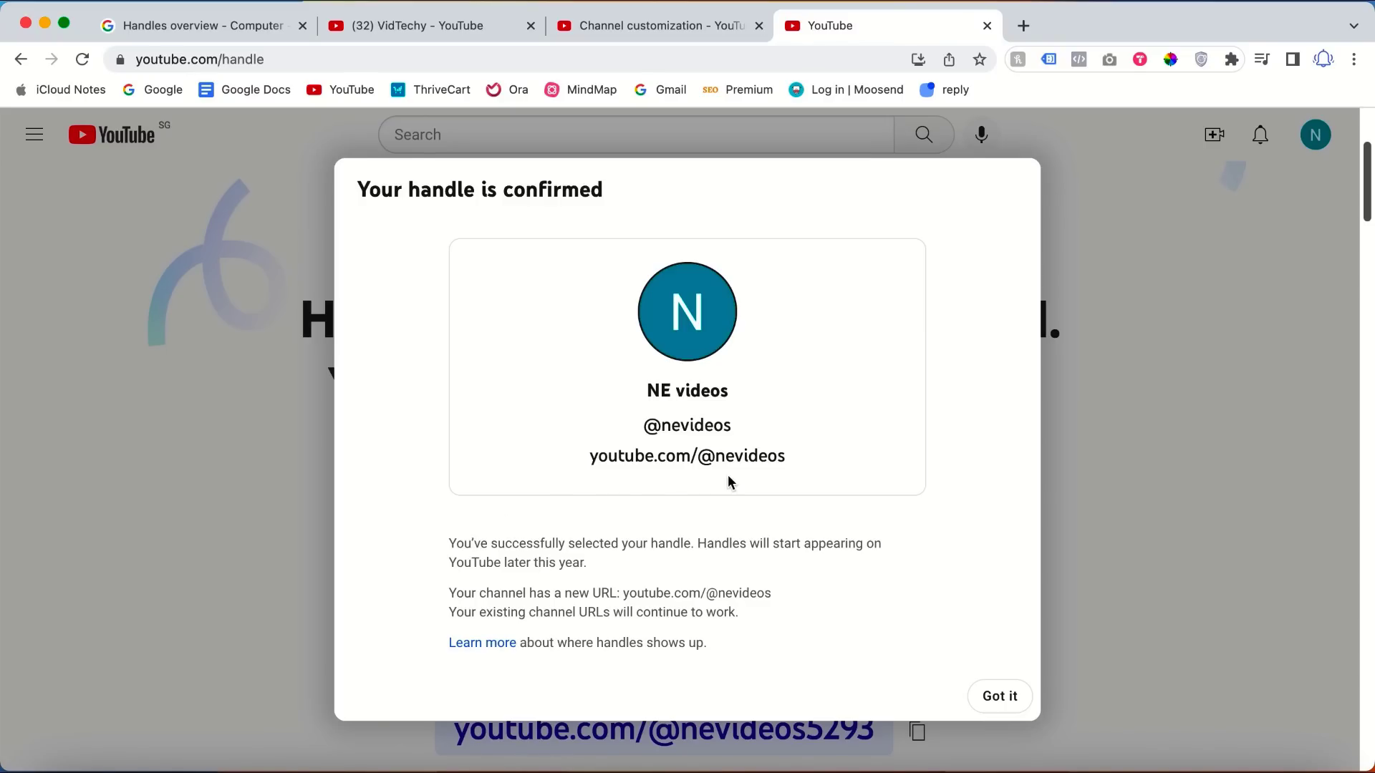
mouse_move(797, 465)
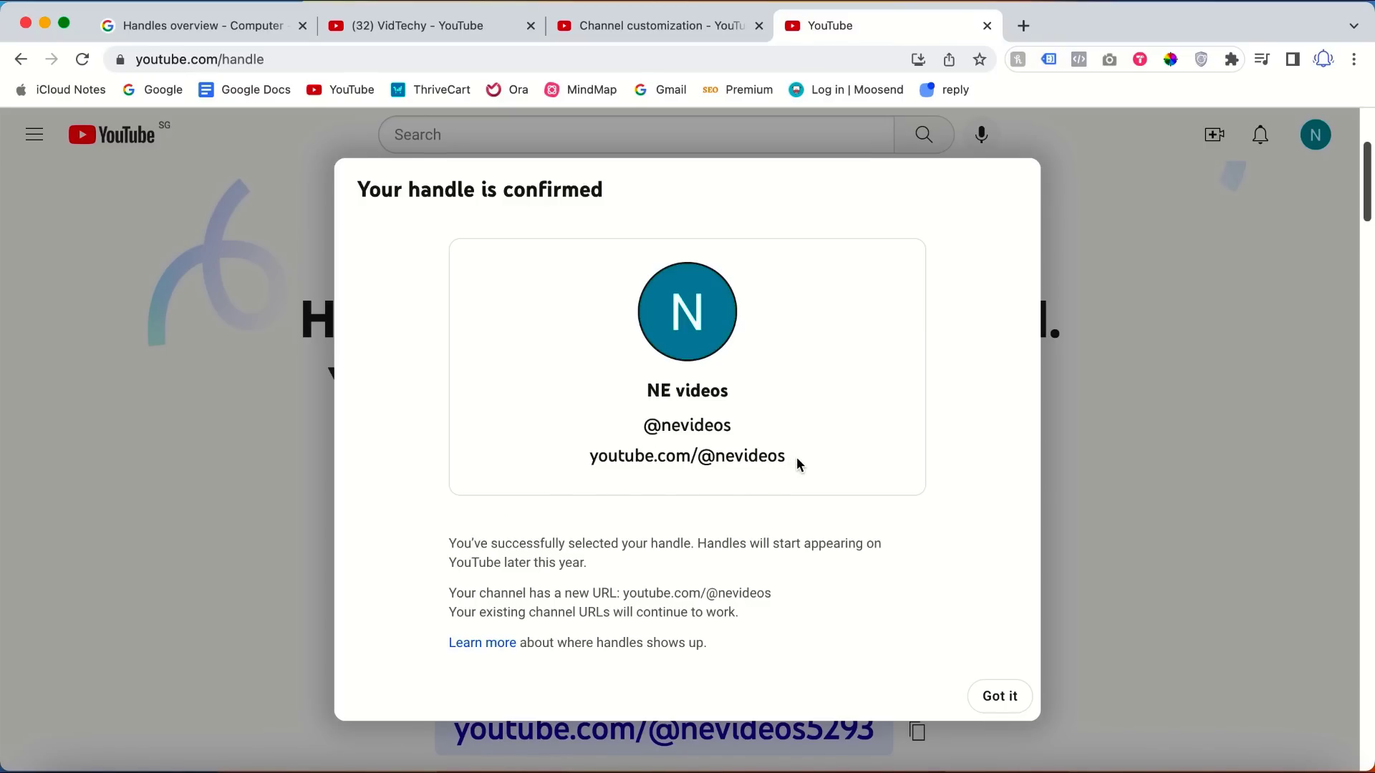
left_click(997, 696)
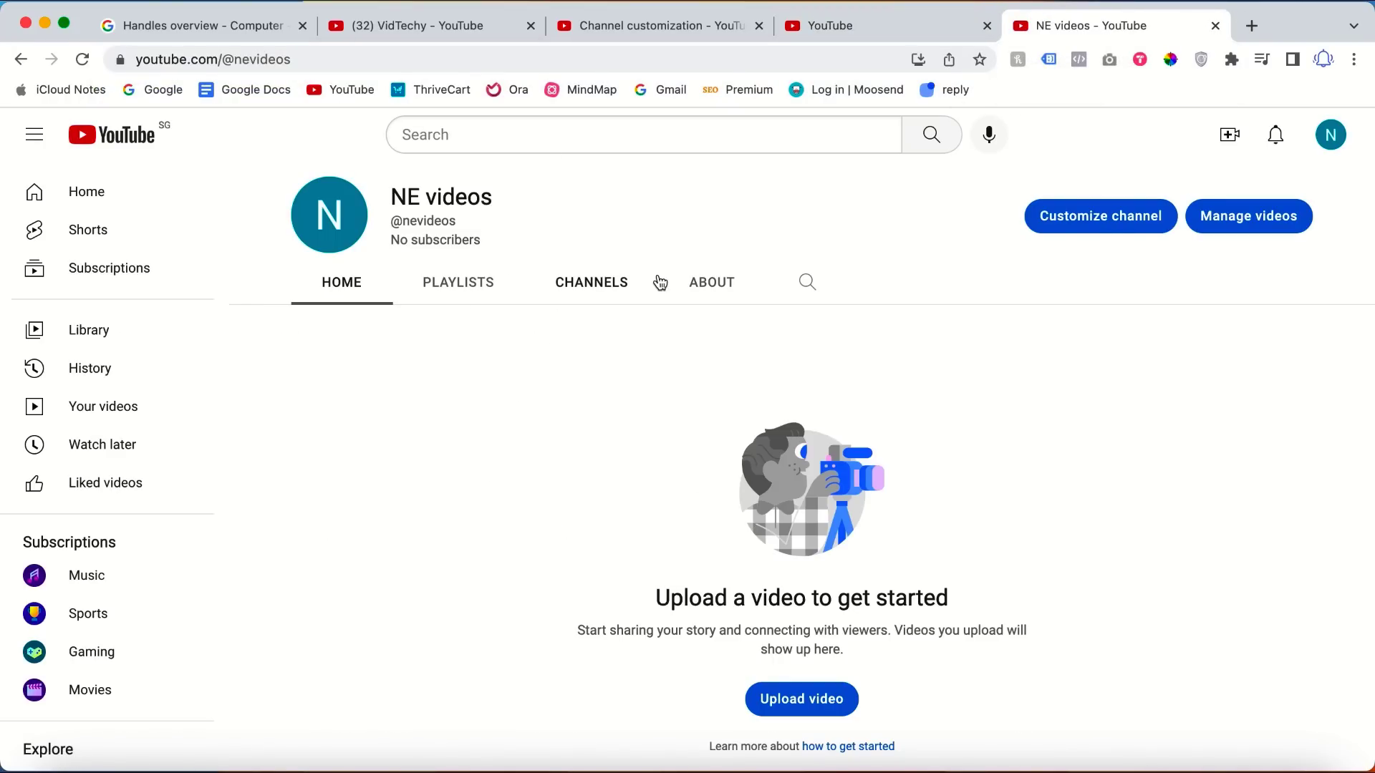
left_click(184, 26)
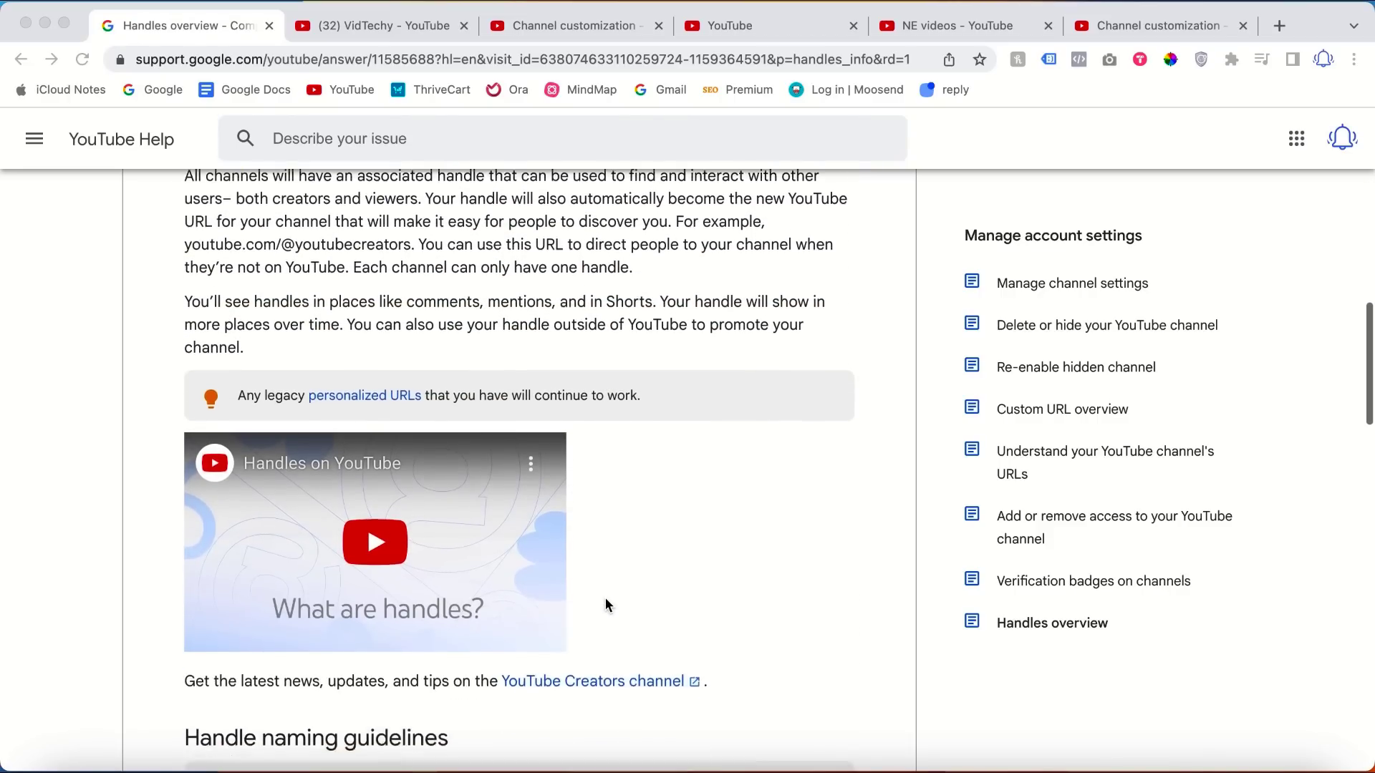
scroll("down", 3)
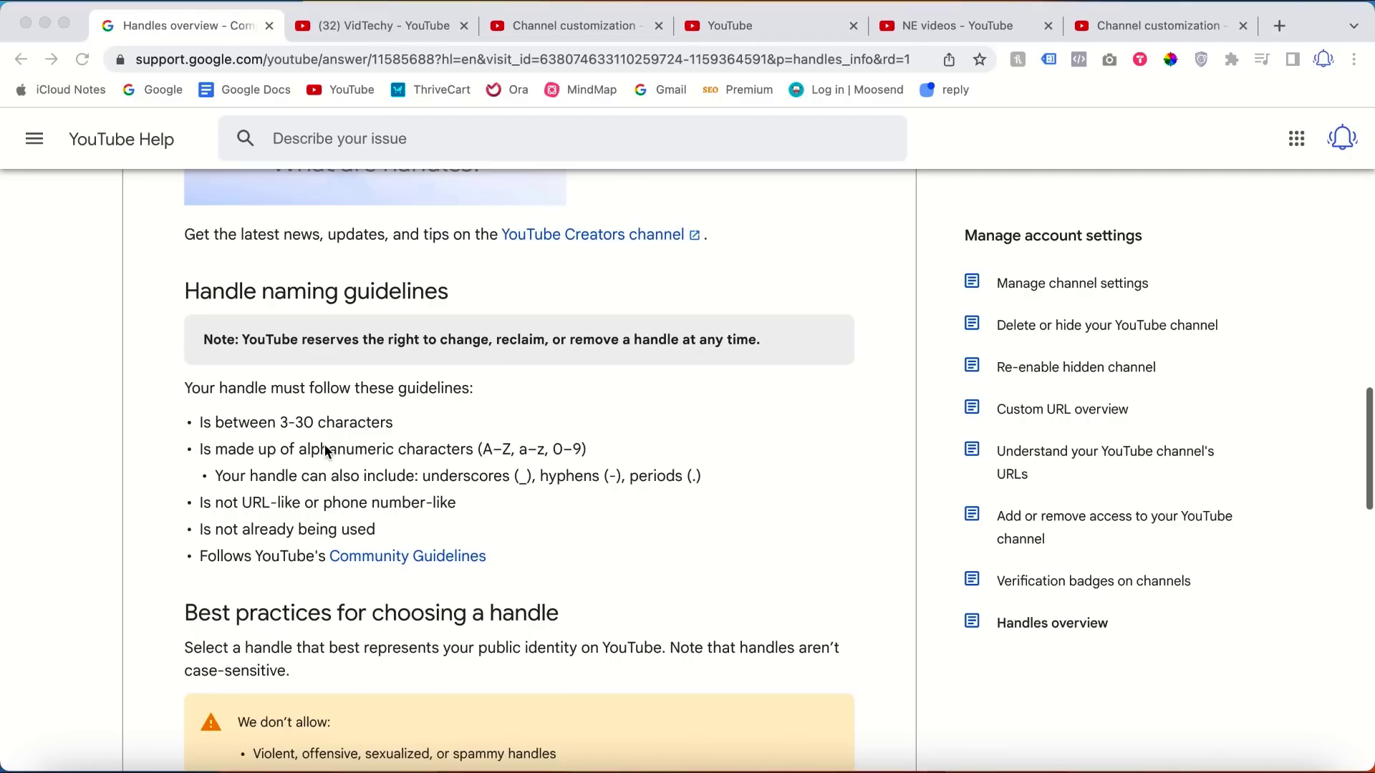
mouse_move(226, 402)
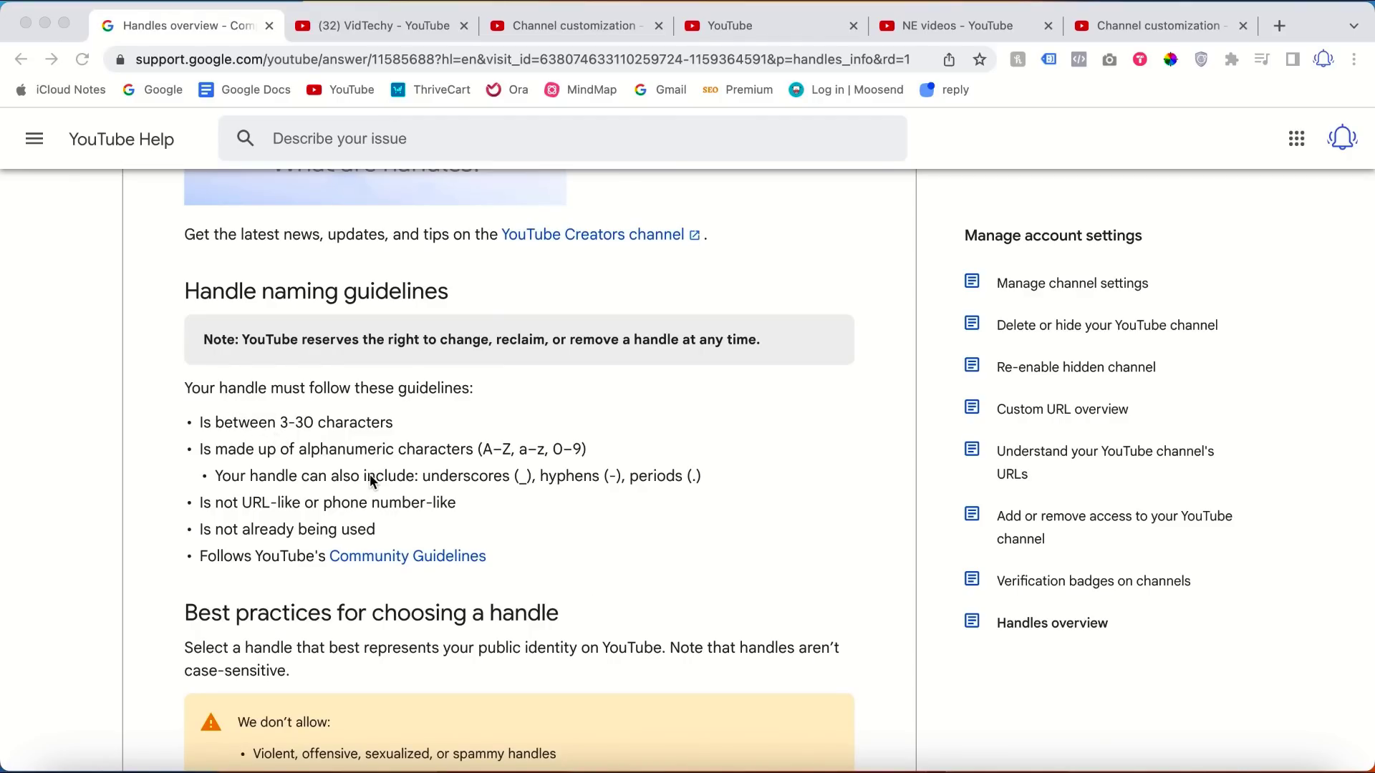
mouse_move(406, 478)
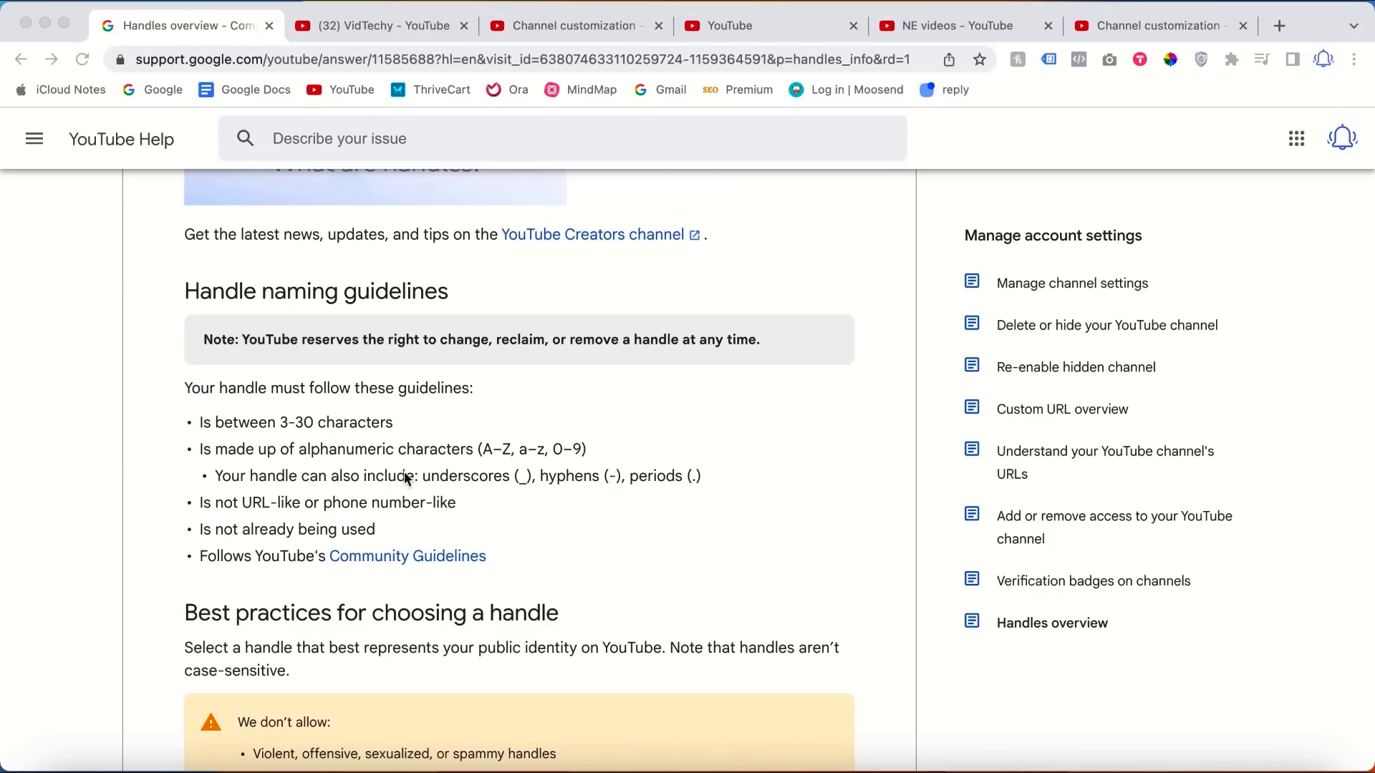
mouse_move(547, 492)
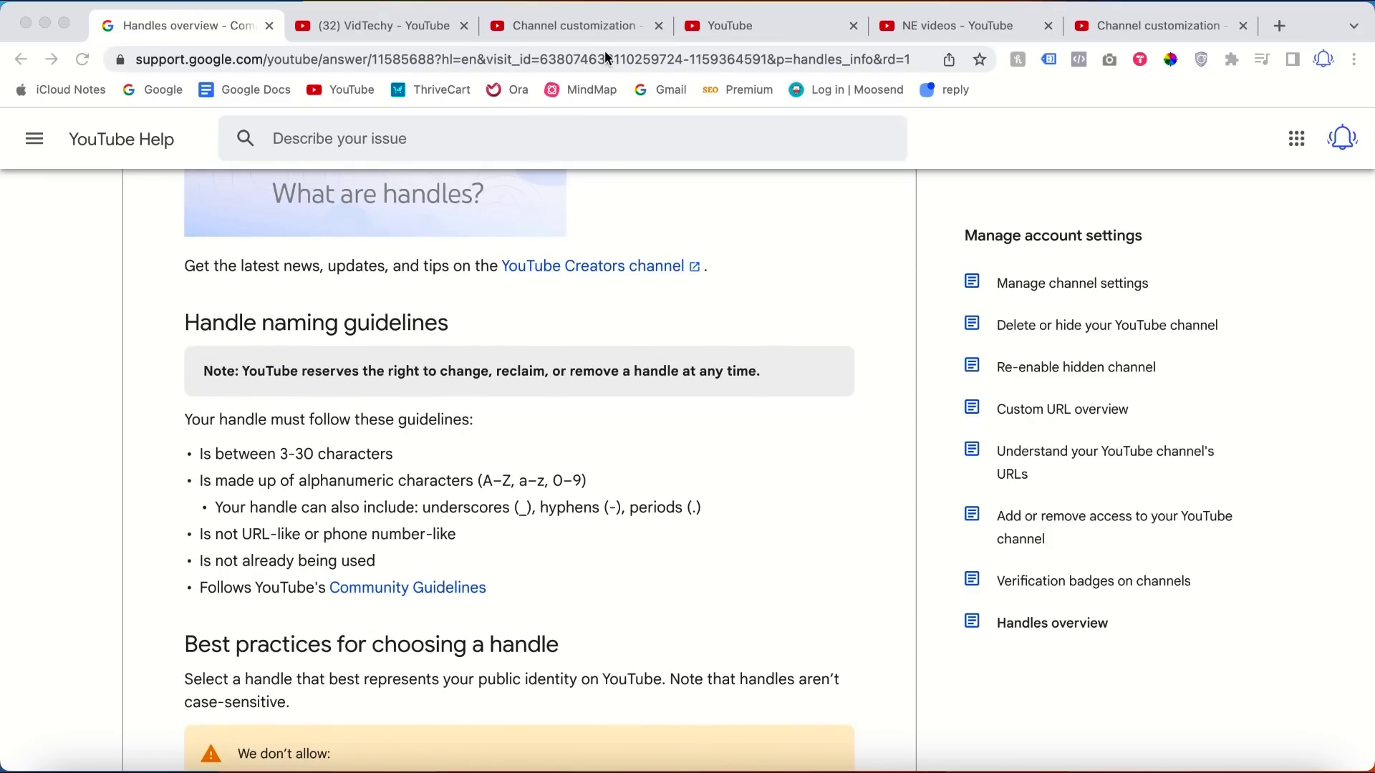
mouse_move(449, 324)
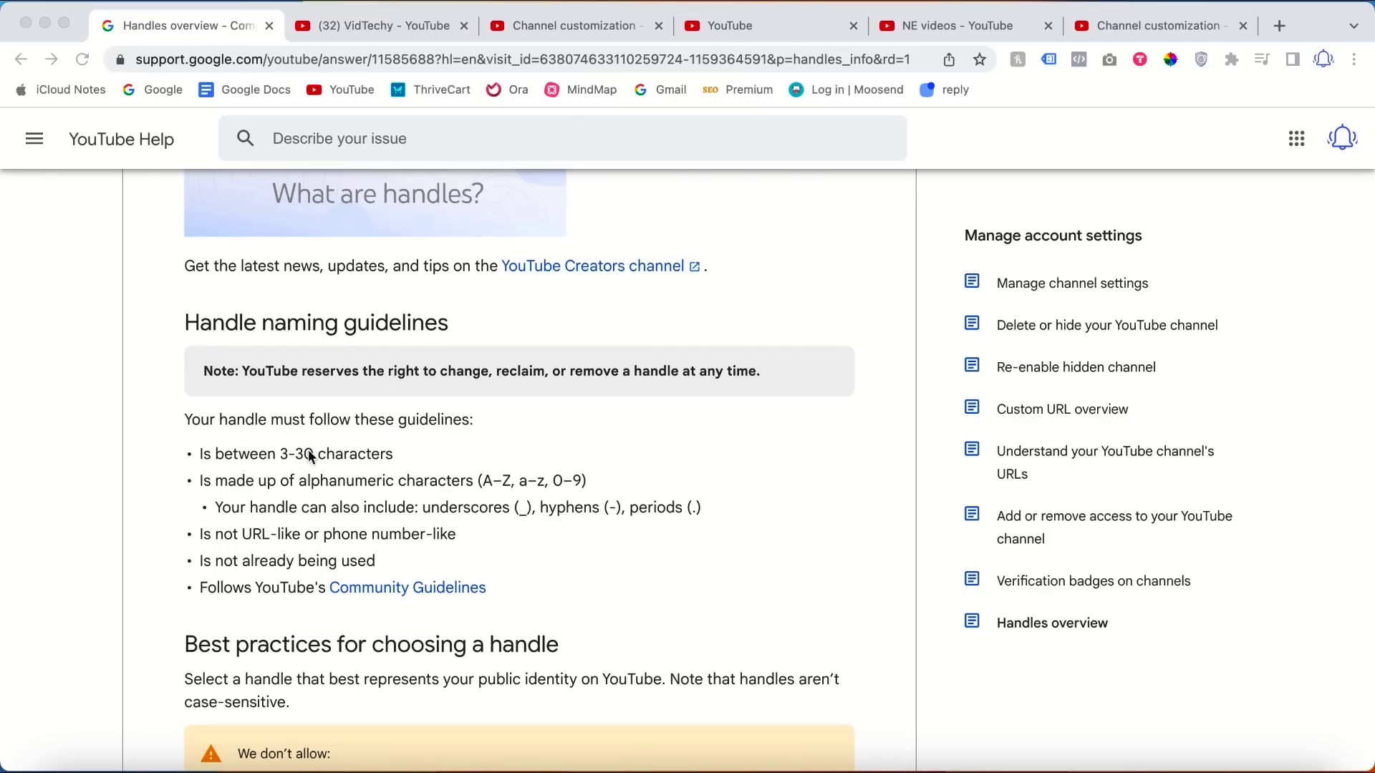
mouse_move(290, 534)
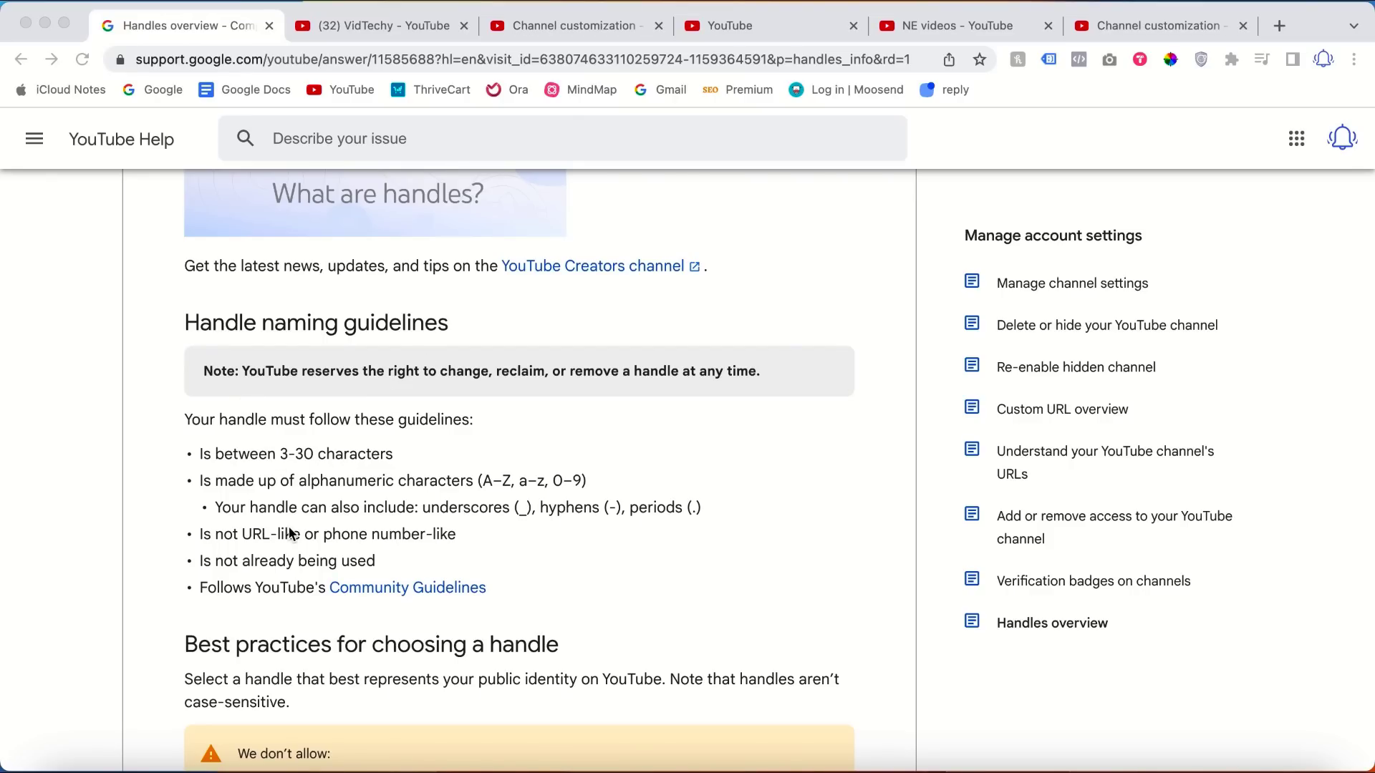
left_click(1158, 26)
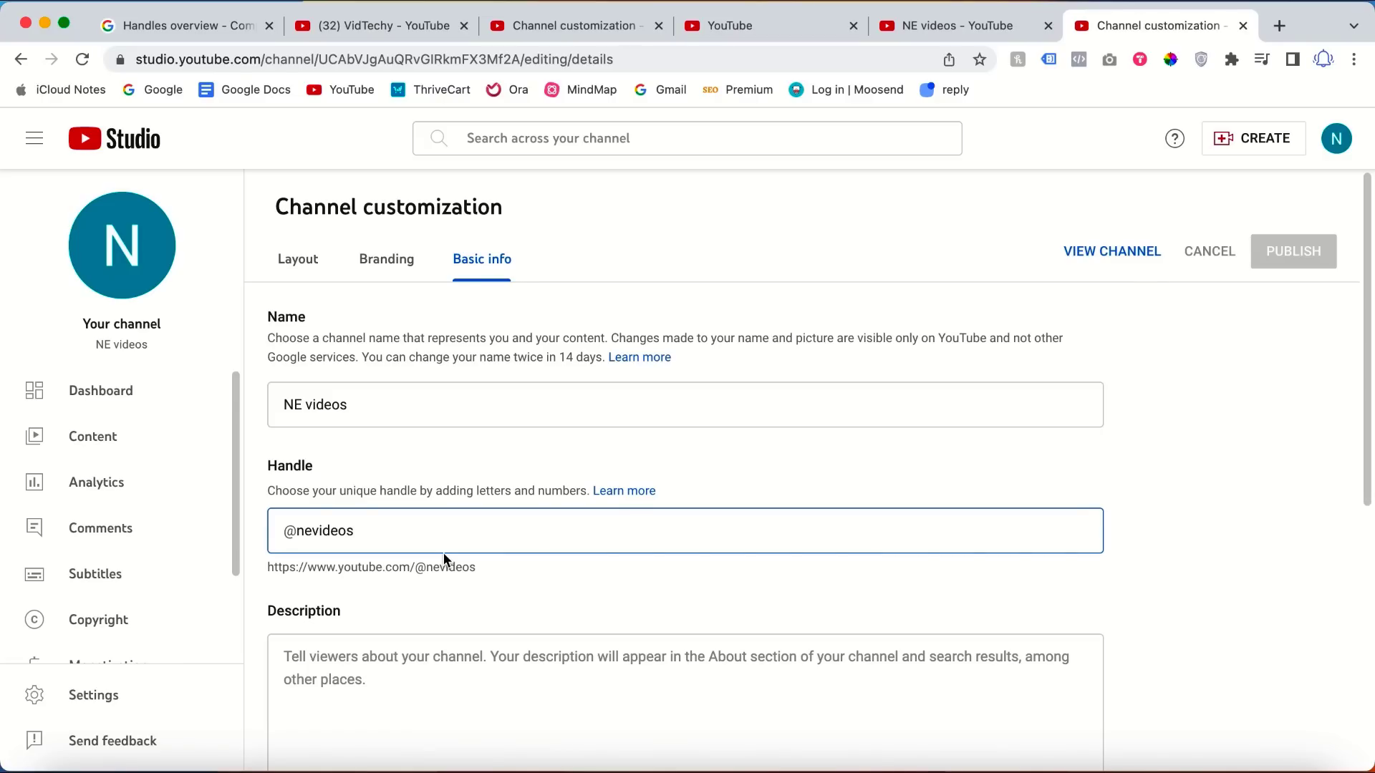